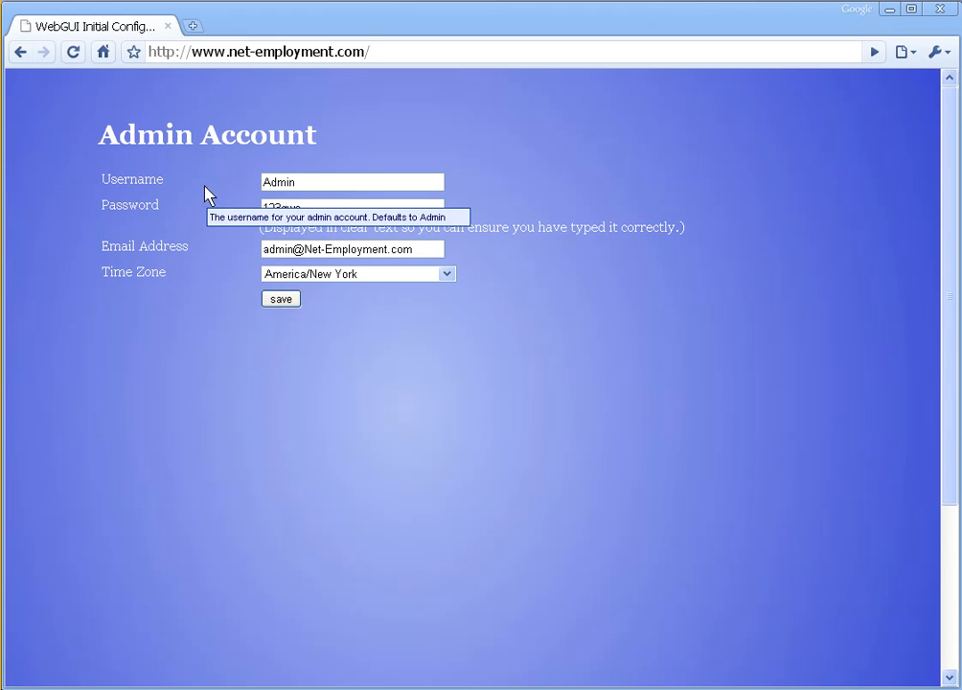
mouse_move(196, 189)
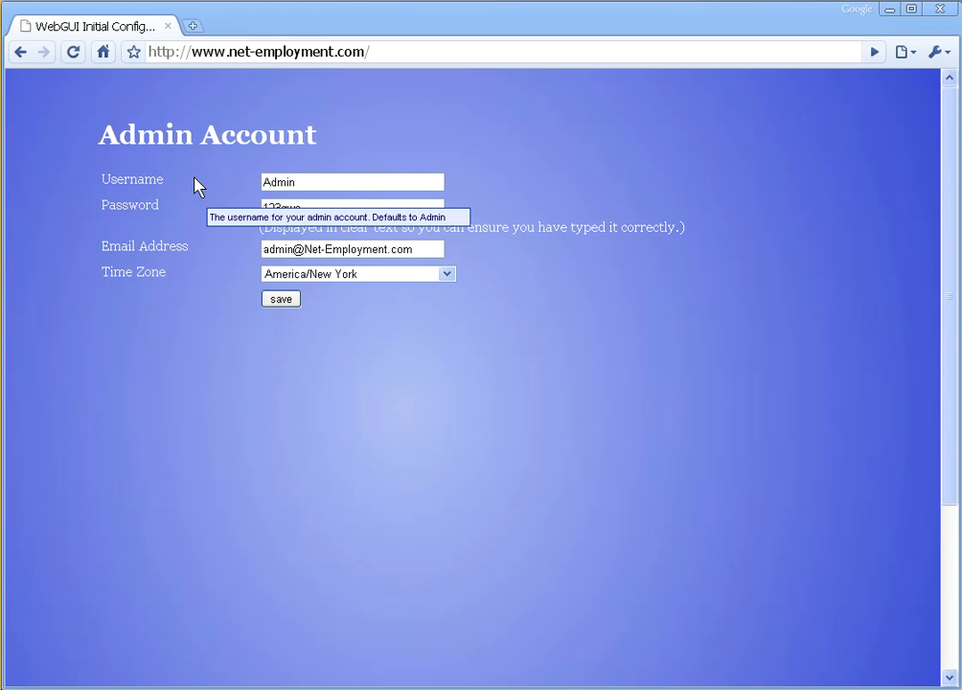
mouse_move(389, 46)
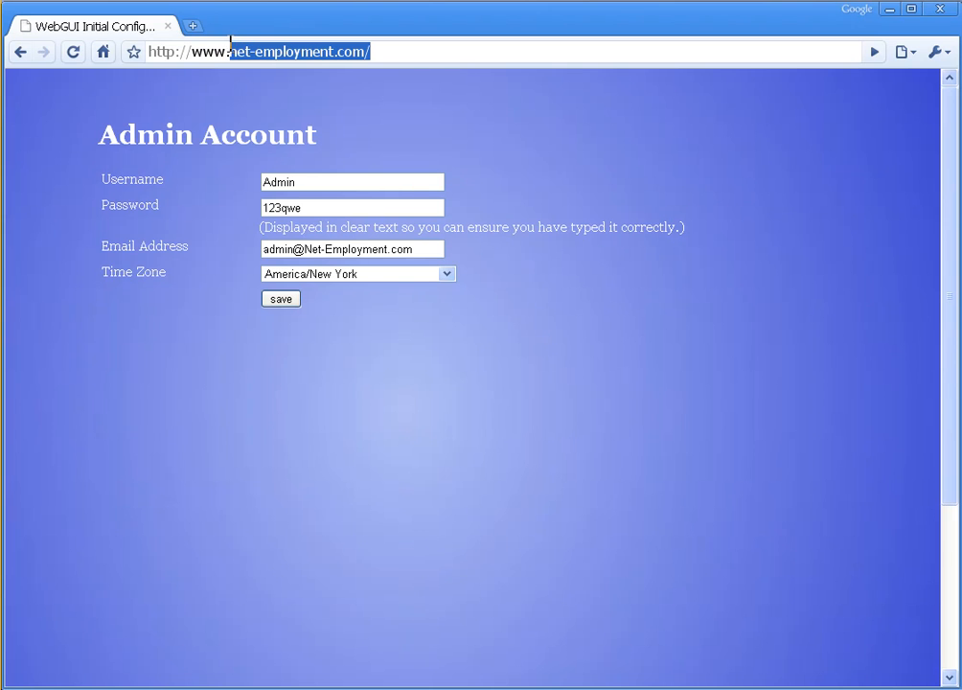
mouse_move(361, 125)
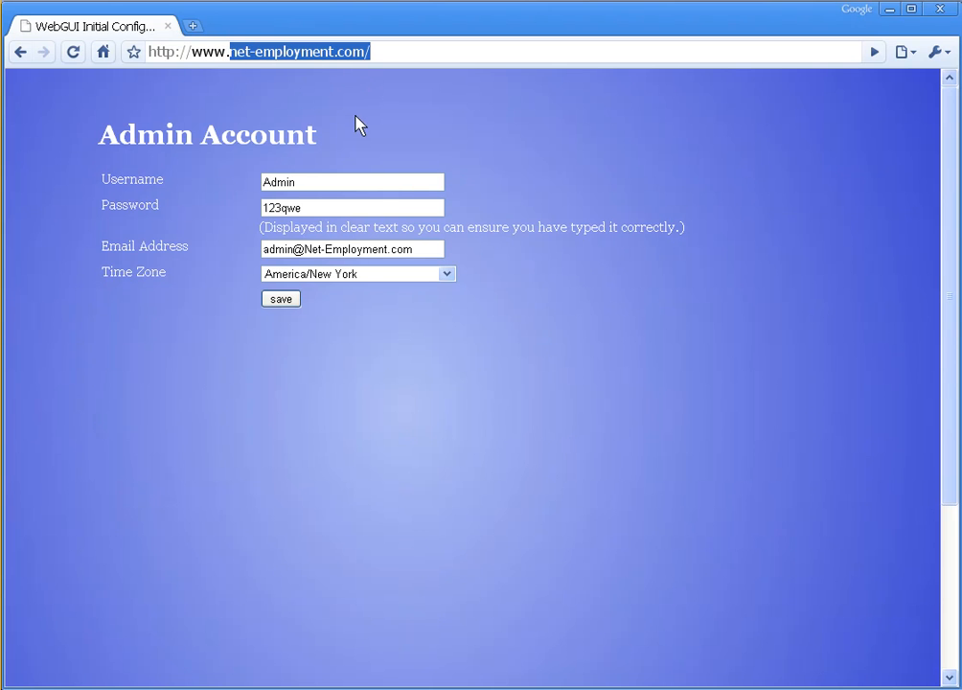
mouse_move(135, 171)
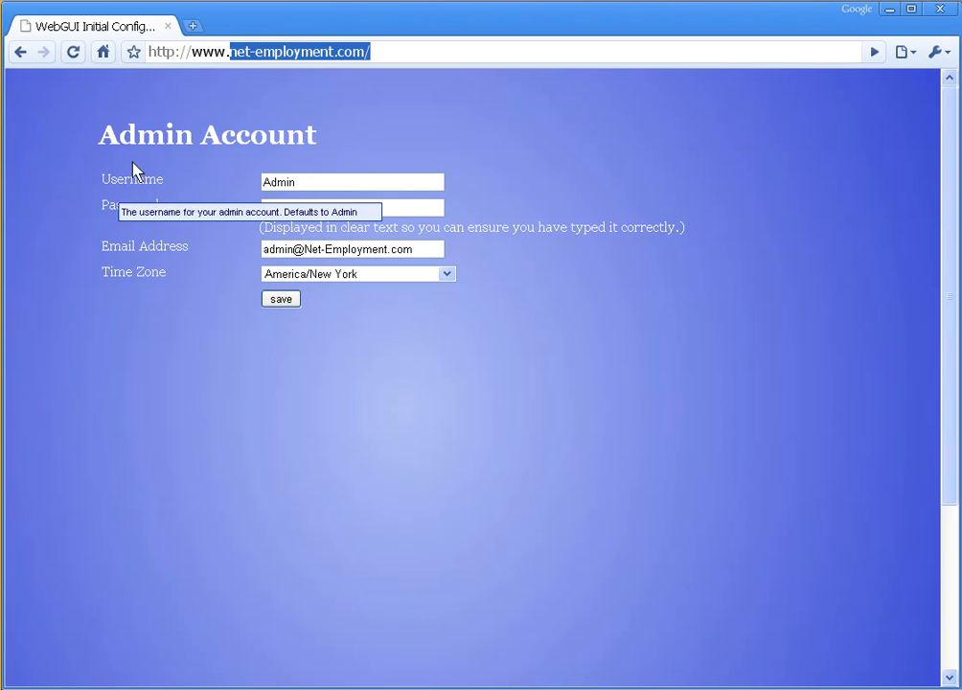
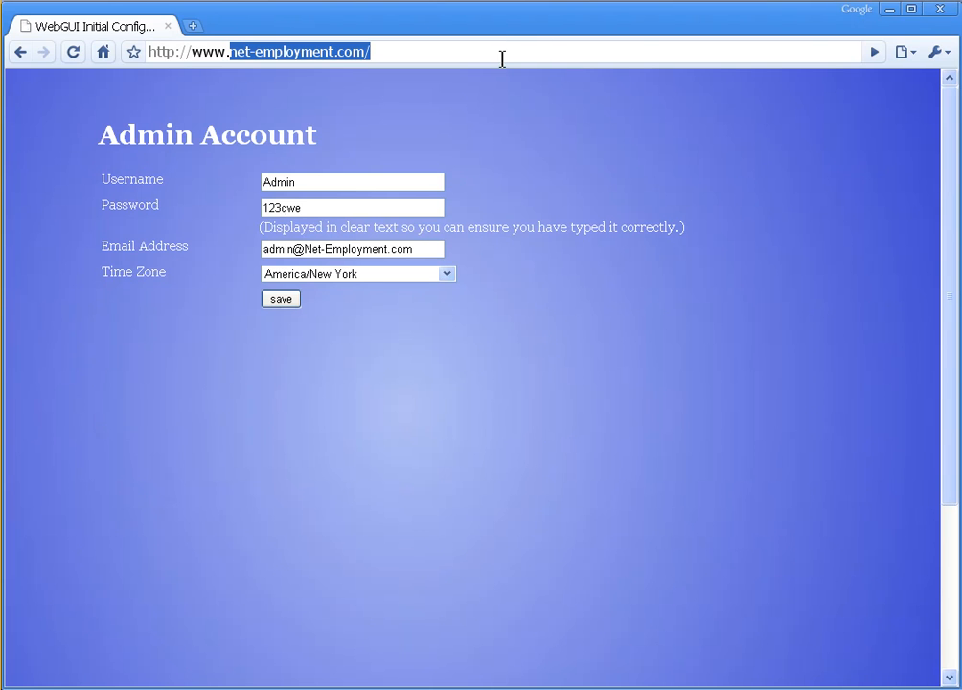
mouse_move(747, 131)
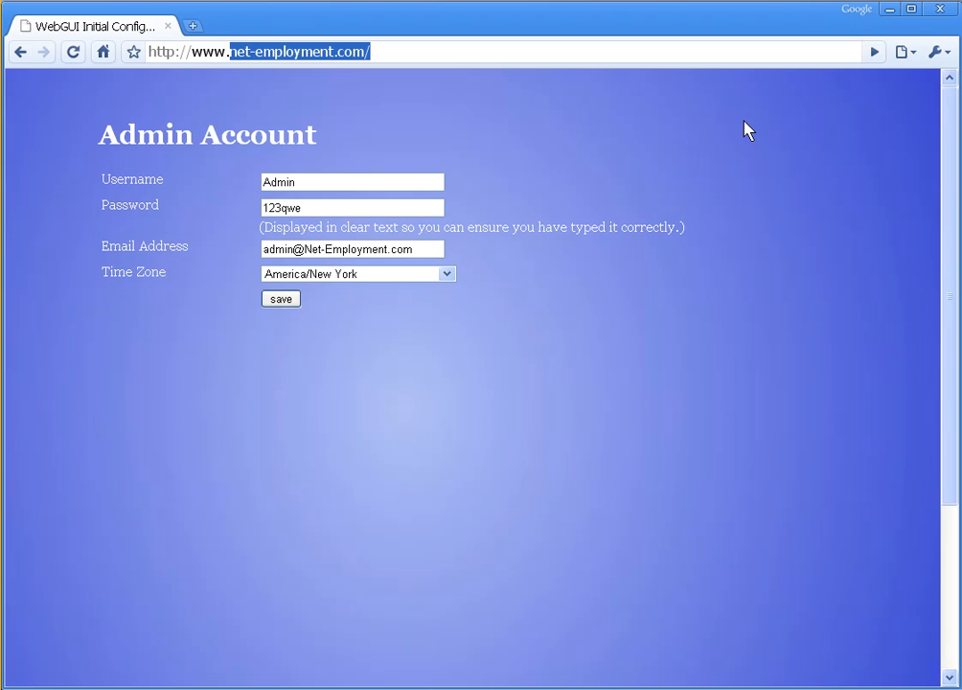
mouse_move(559, 258)
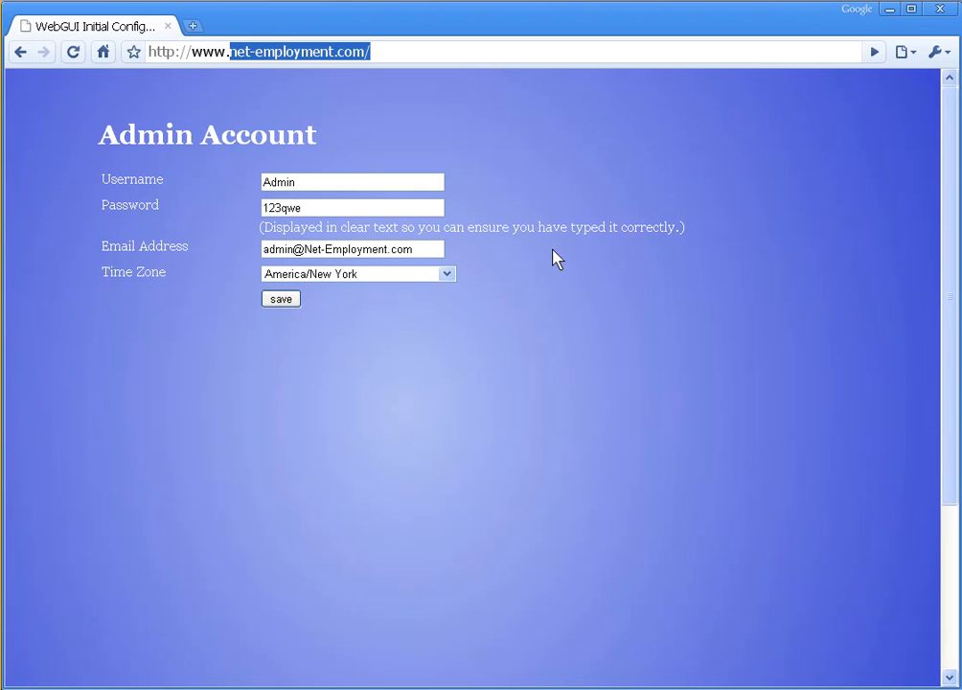
mouse_move(280, 163)
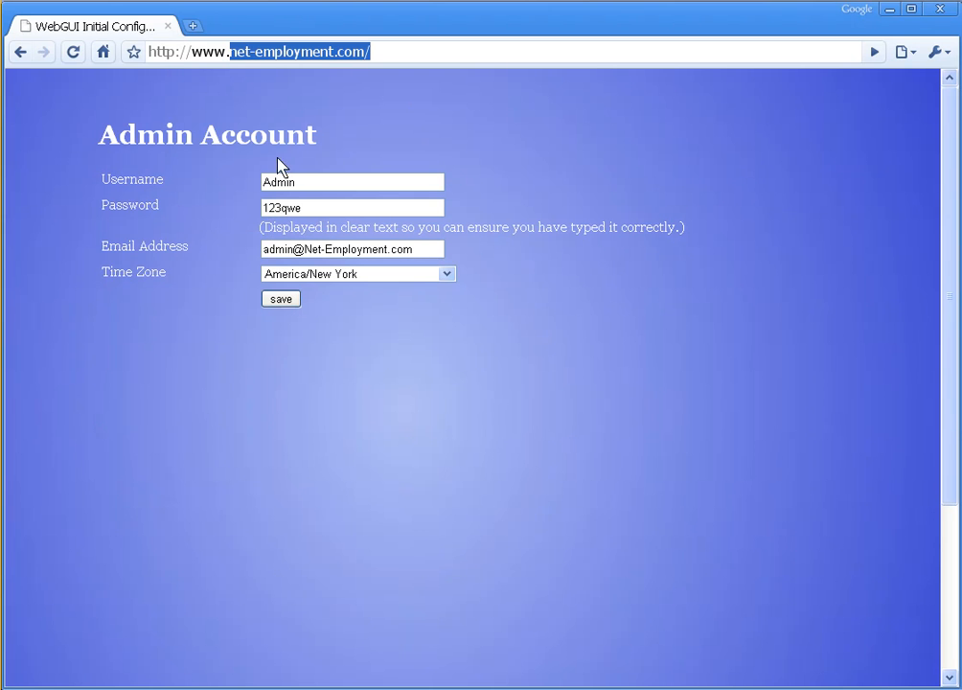
mouse_move(163, 190)
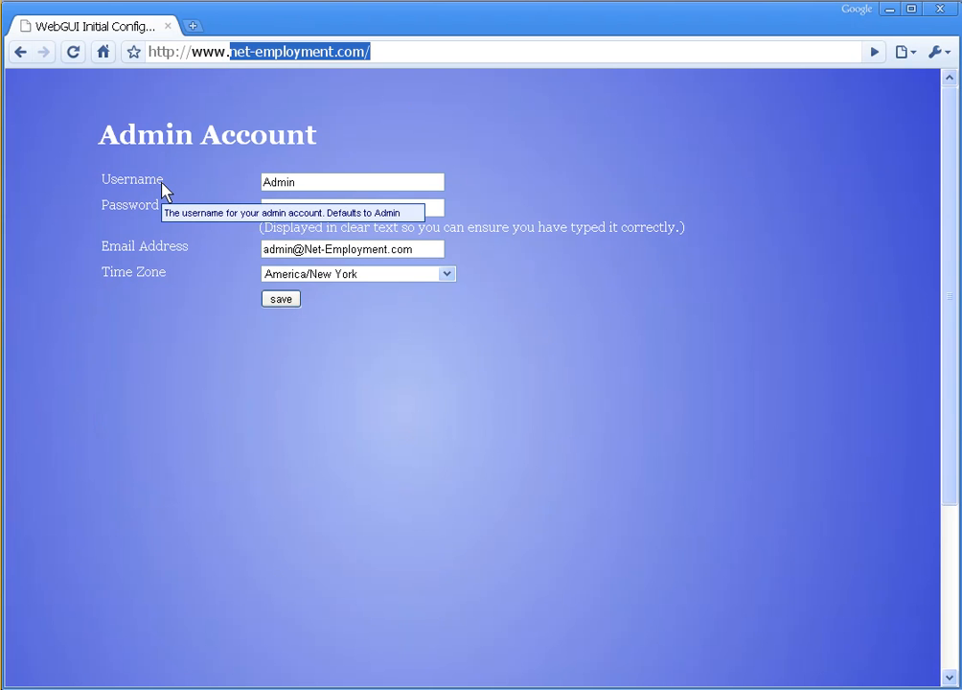
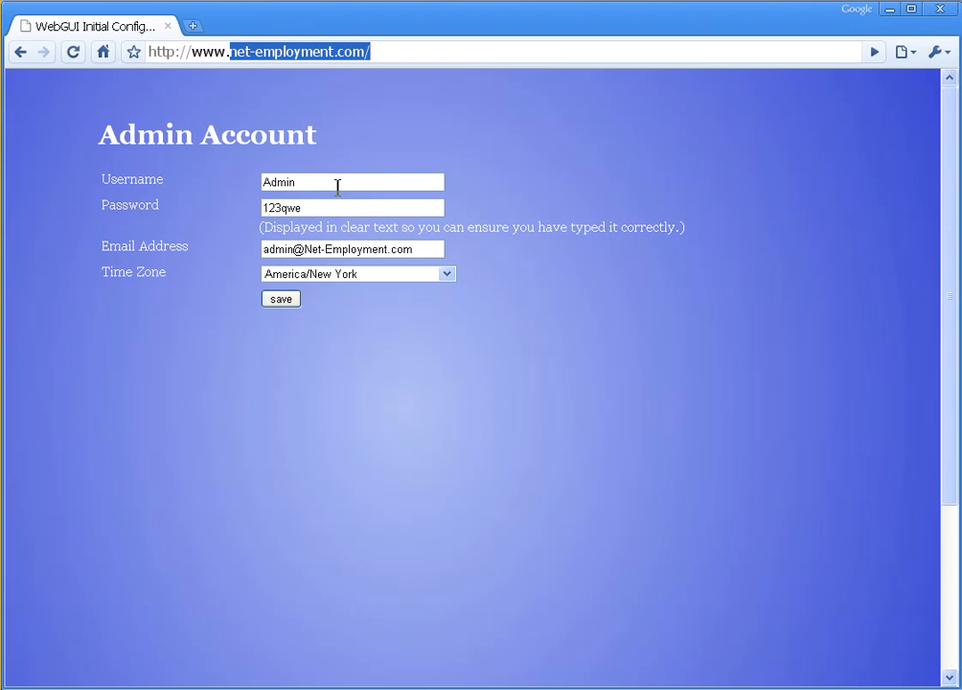
mouse_move(149, 196)
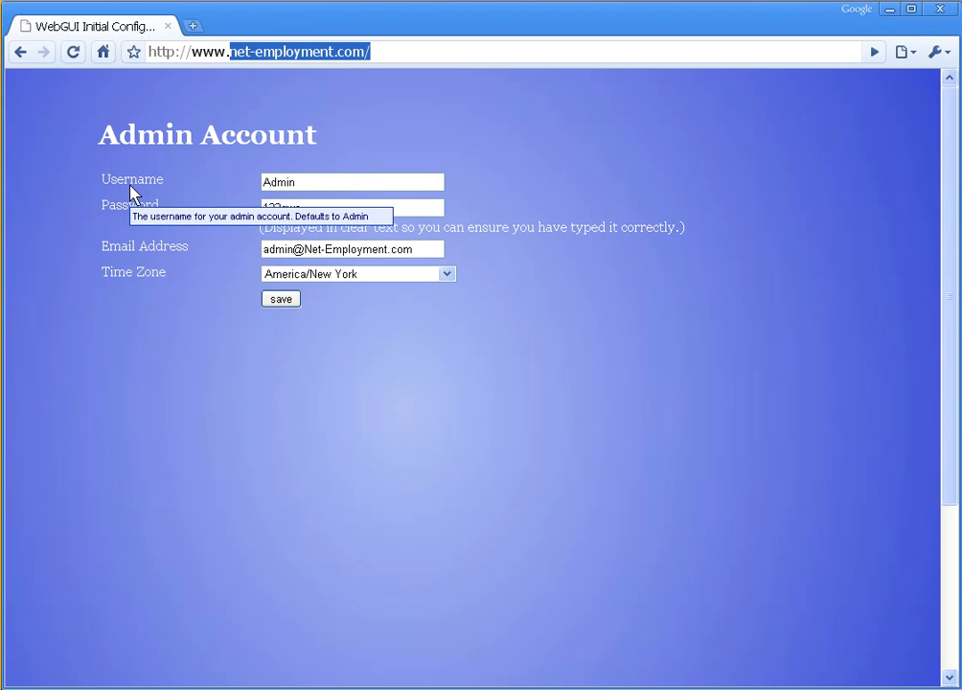
mouse_move(132, 217)
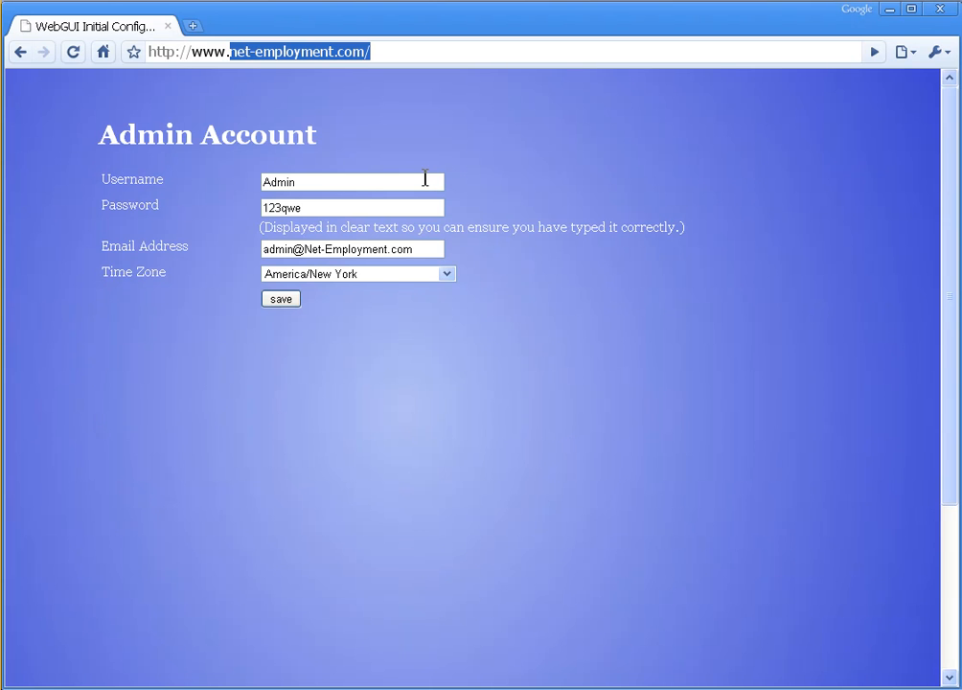
mouse_move(127, 258)
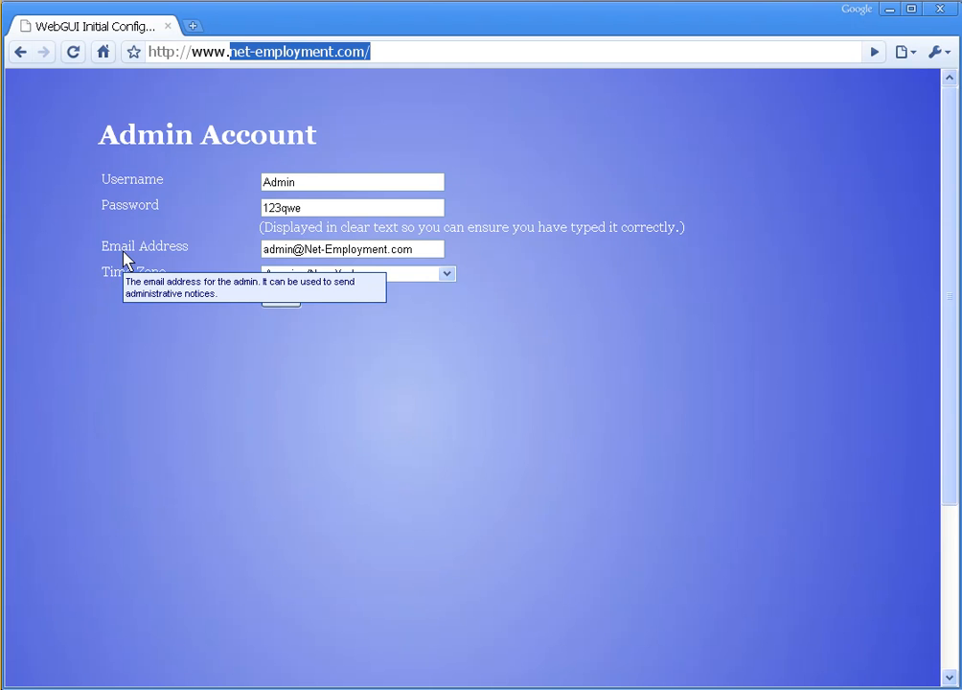
mouse_move(314, 257)
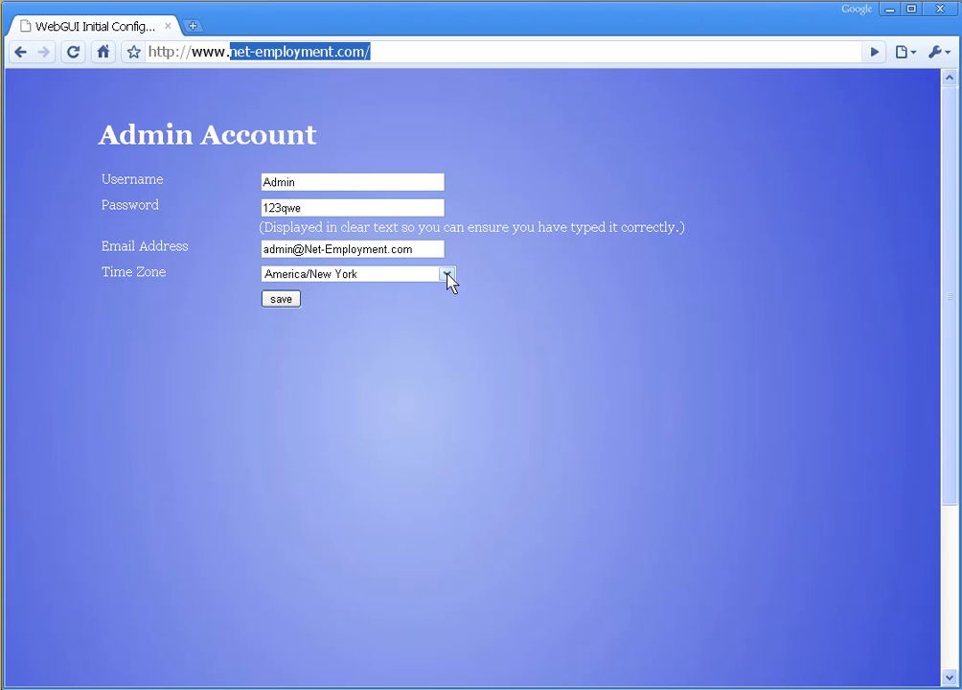
mouse_move(333, 276)
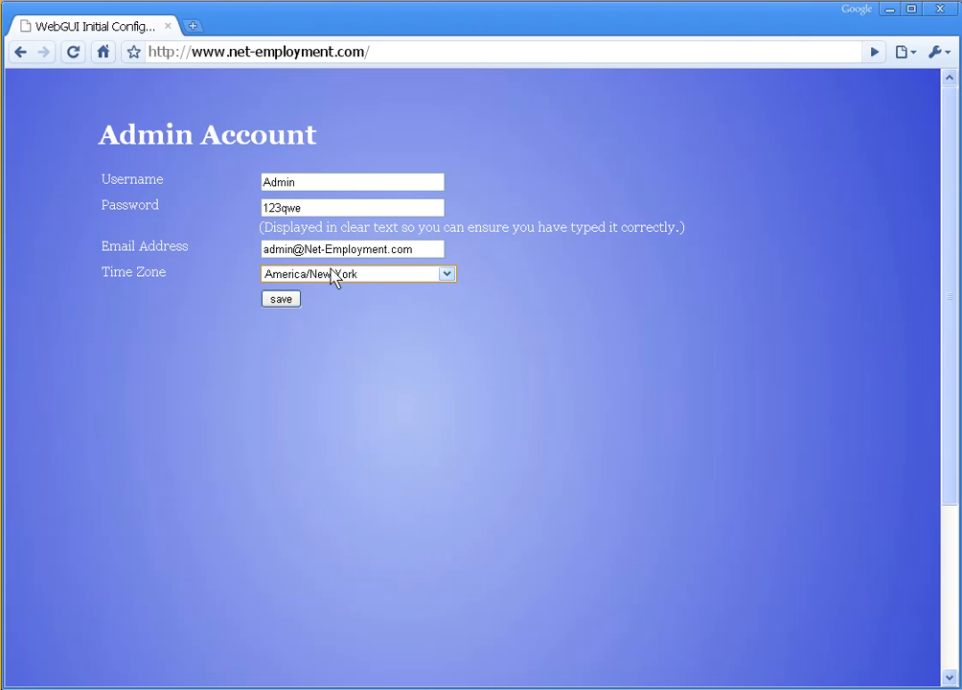
mouse_move(364, 282)
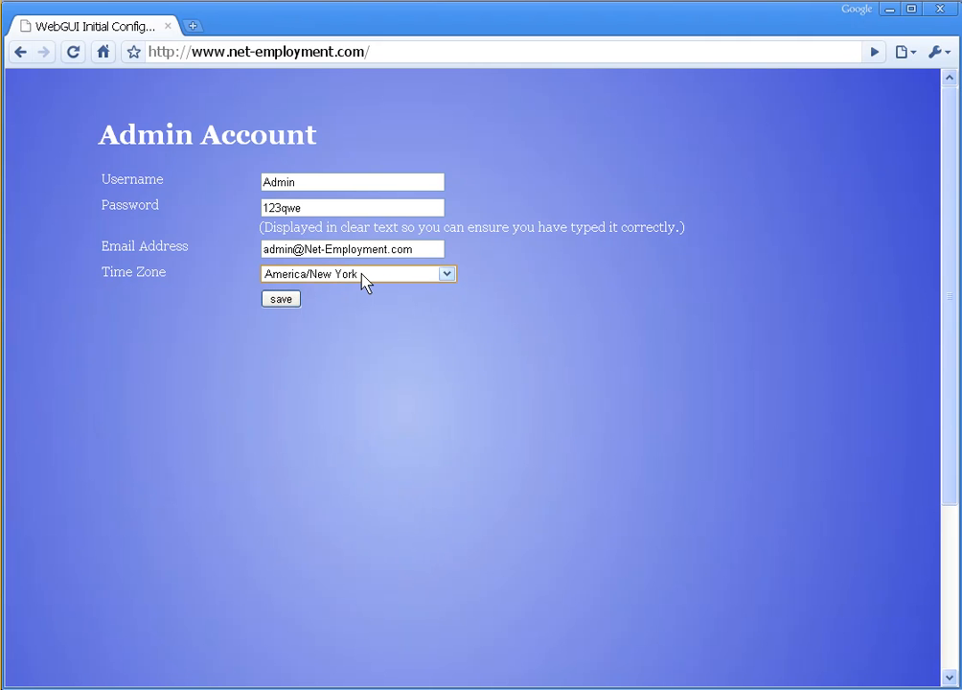
mouse_move(291, 295)
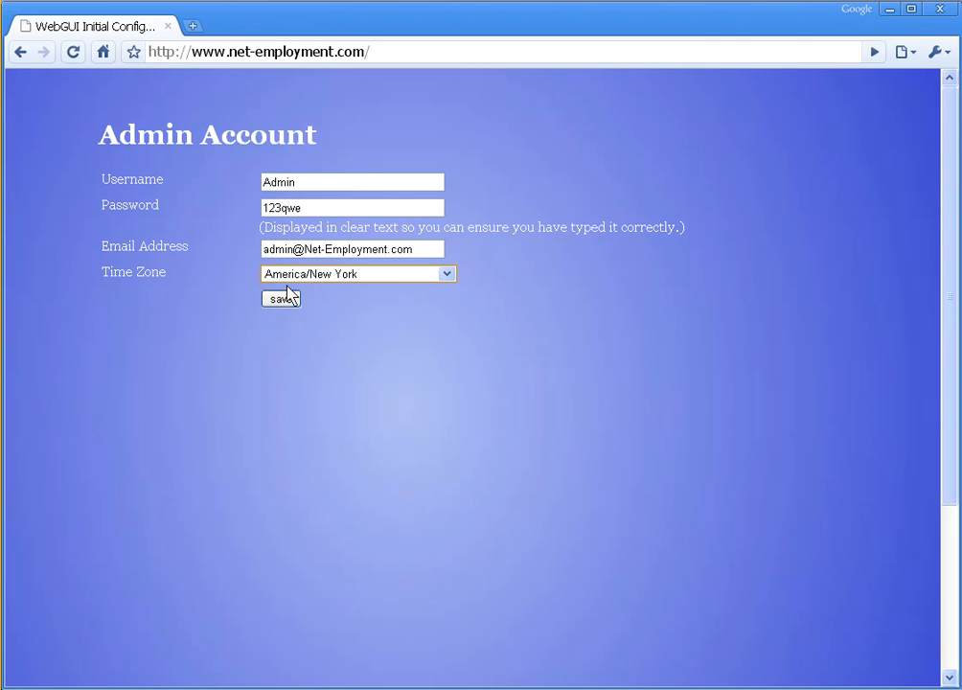
left_click(280, 298)
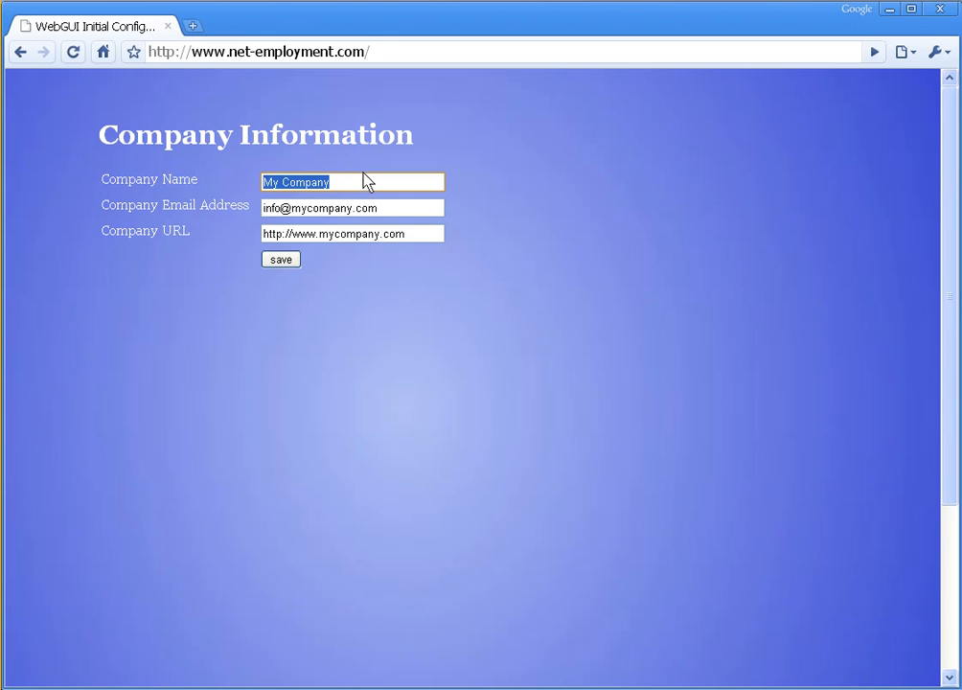
- Set the company name to Net Employment and change the email's 'mycompany' part to match
type("Net Empl")
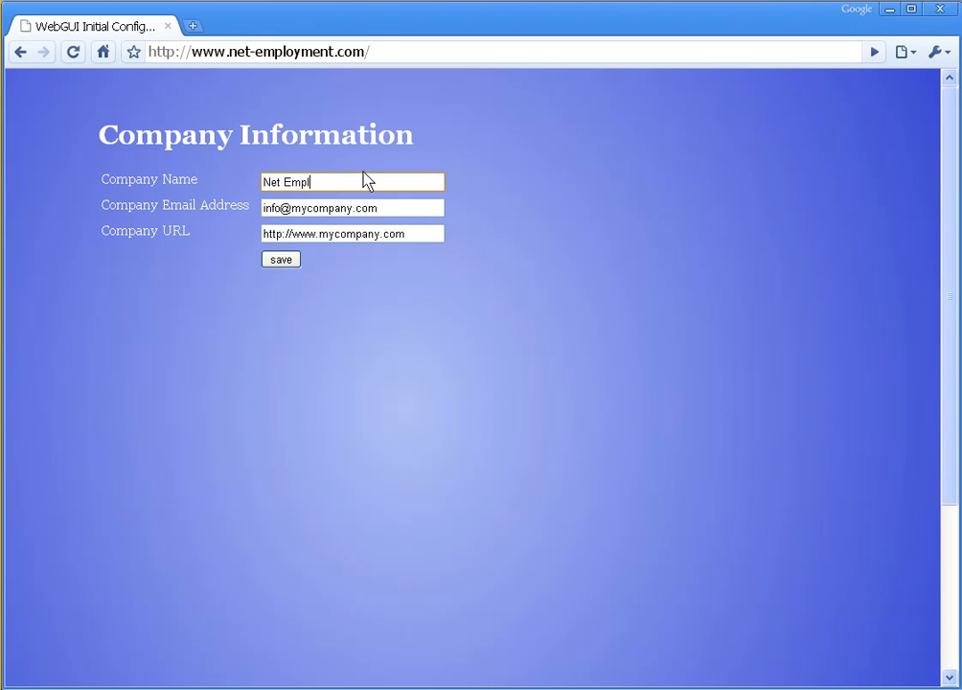
type("oyment")
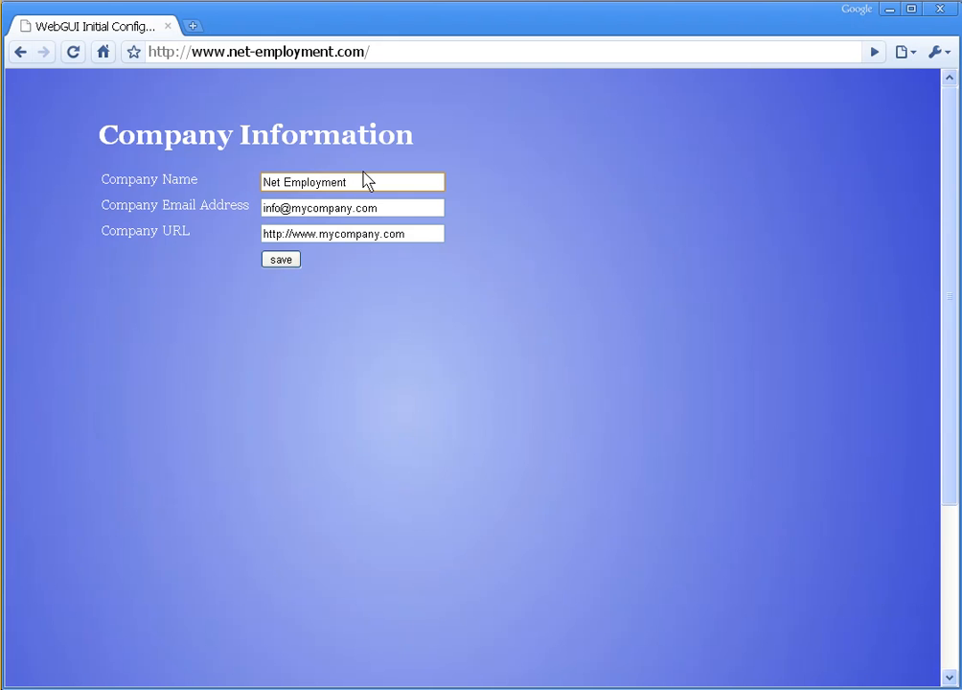
triple_click(353, 207)
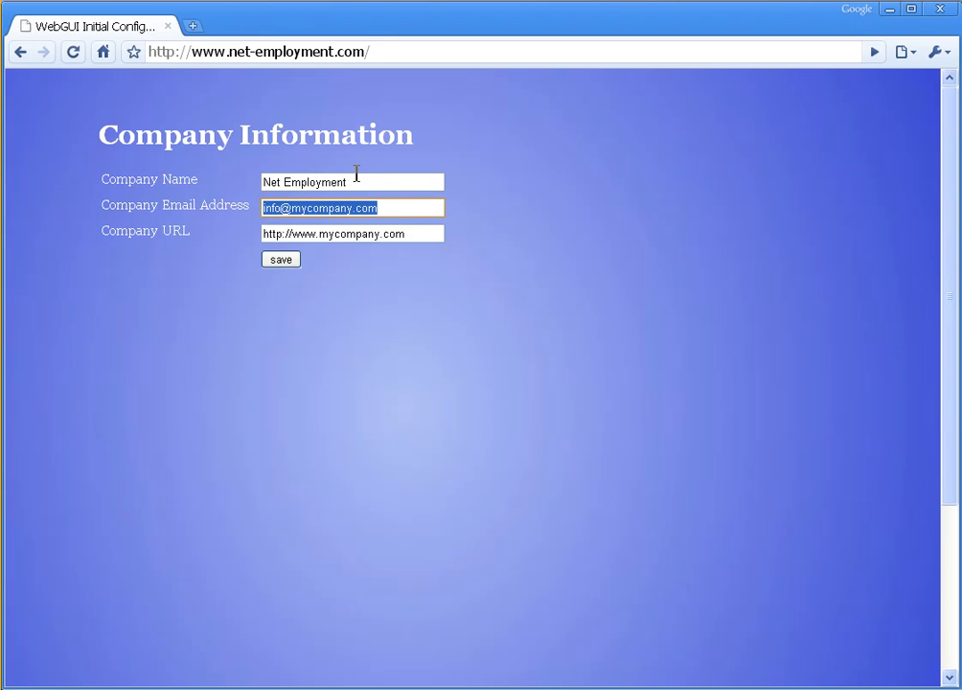
left_click(287, 207)
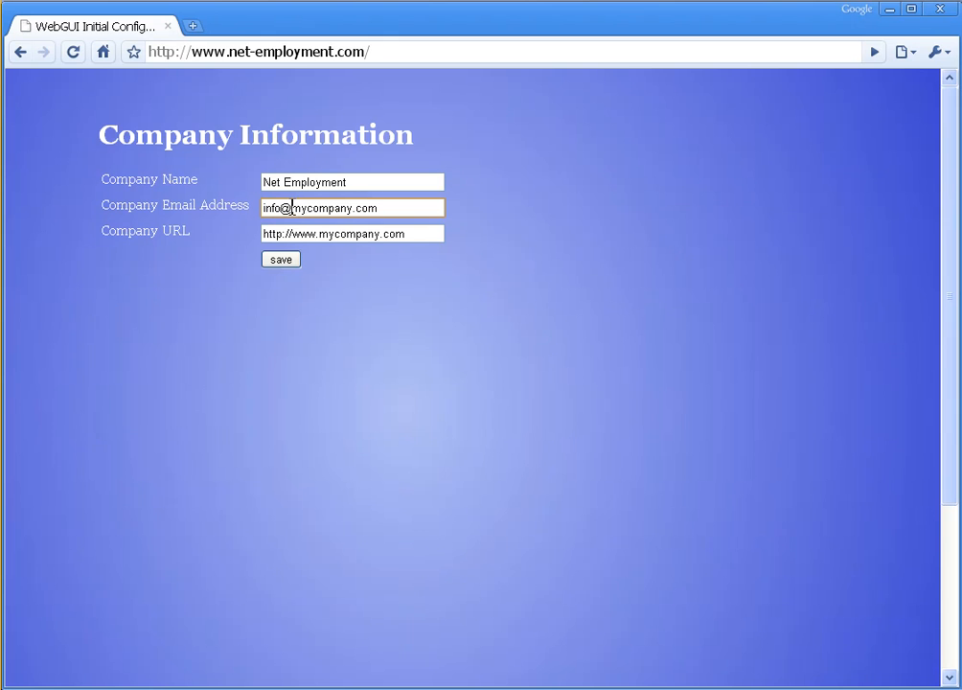
double_click(322, 207)
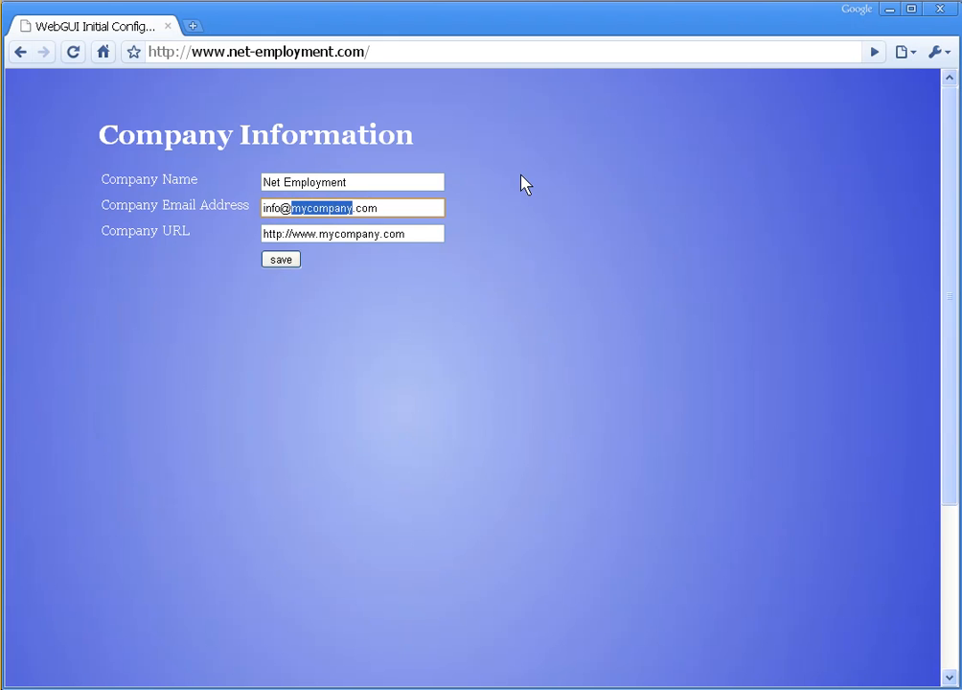
type("Net-Emplo")
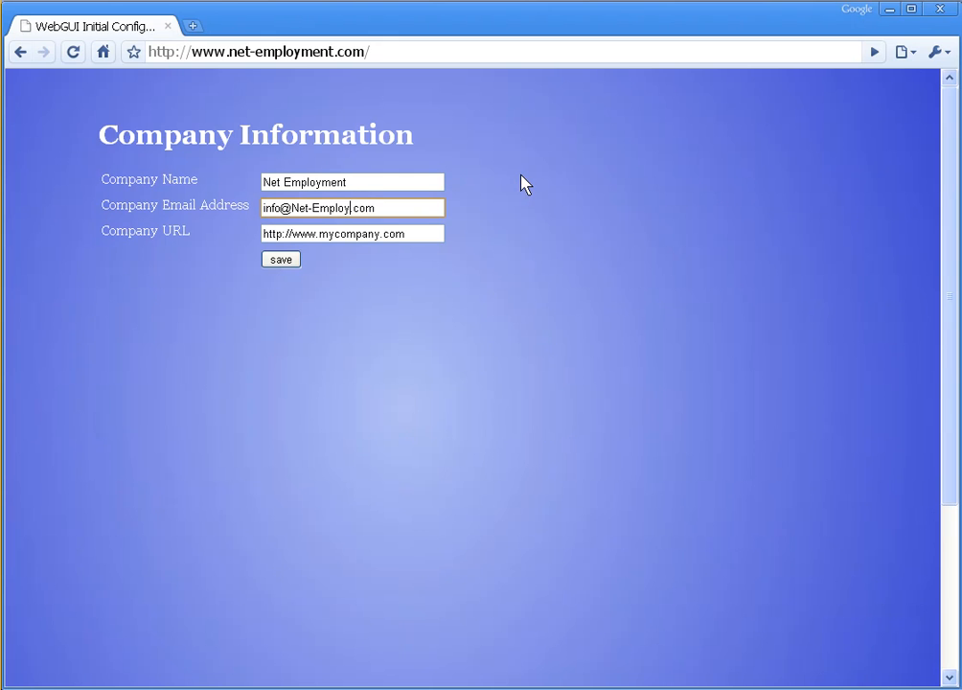
type("ment")
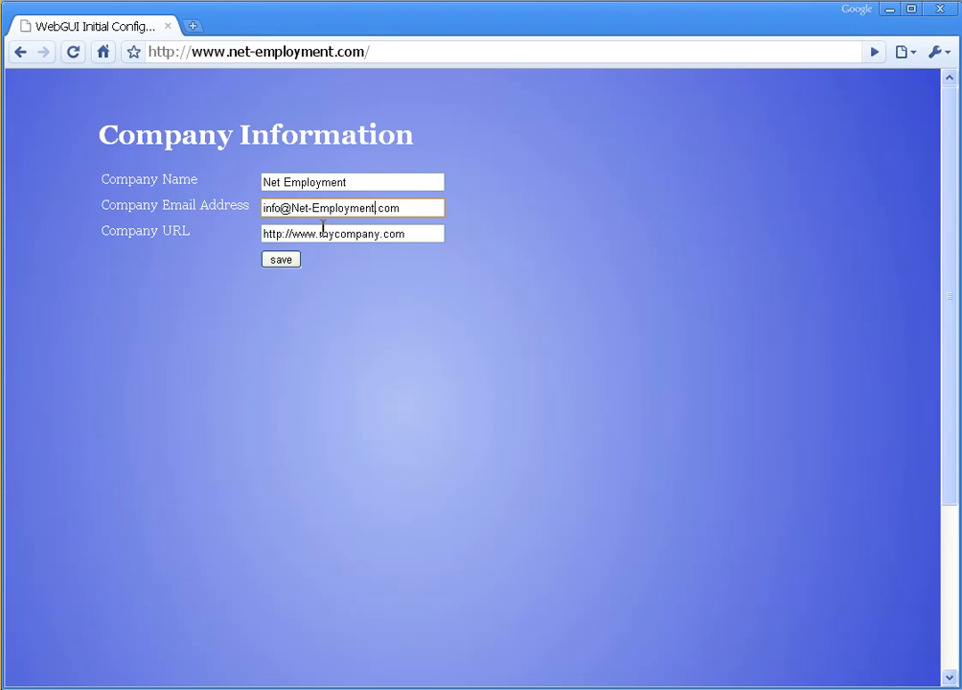
- Replace 'mycompany' in the Company URL with Net-Employment and save the company information
double_click(349, 234)
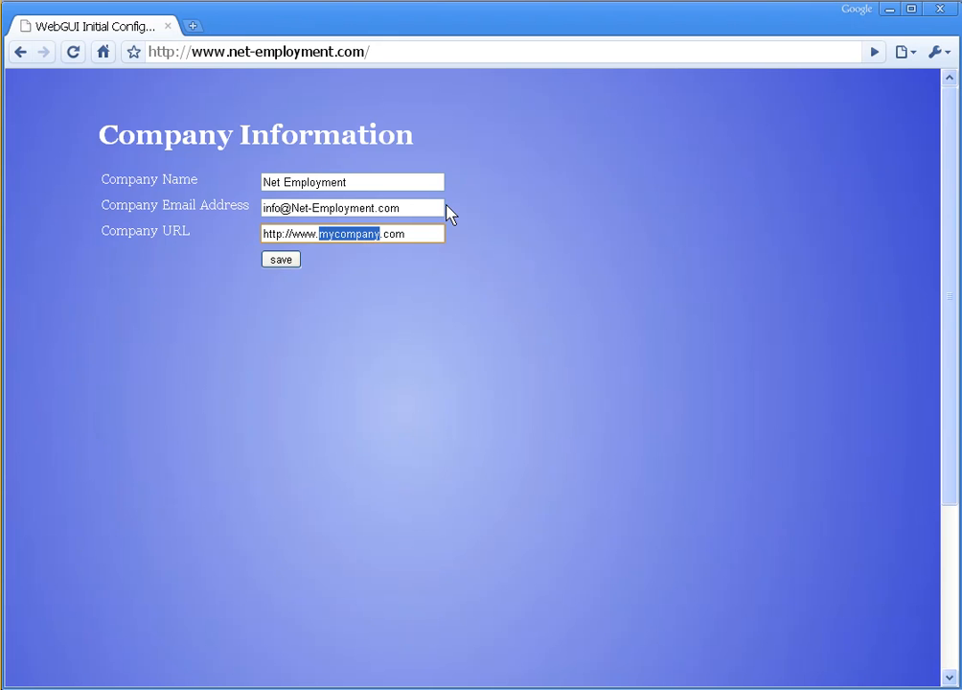
type("Net-Em")
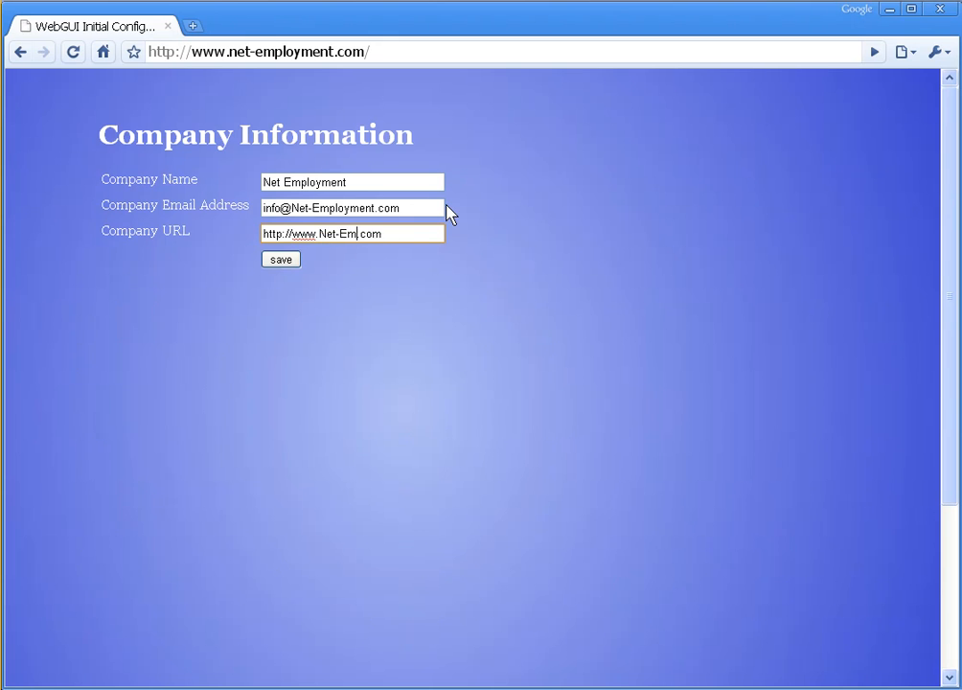
type("ployment")
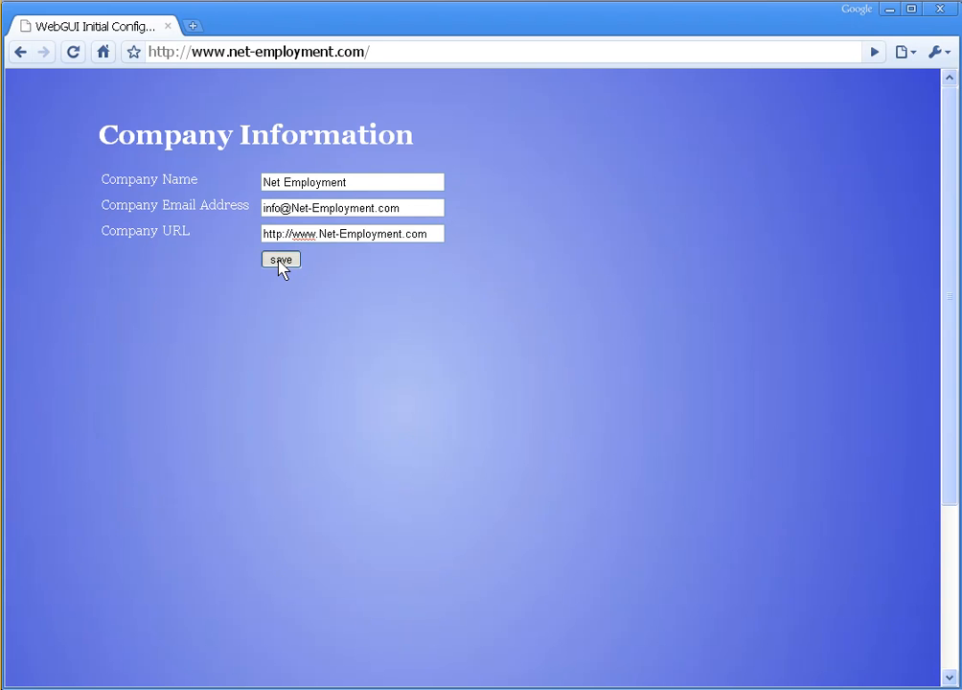
left_click(279, 260)
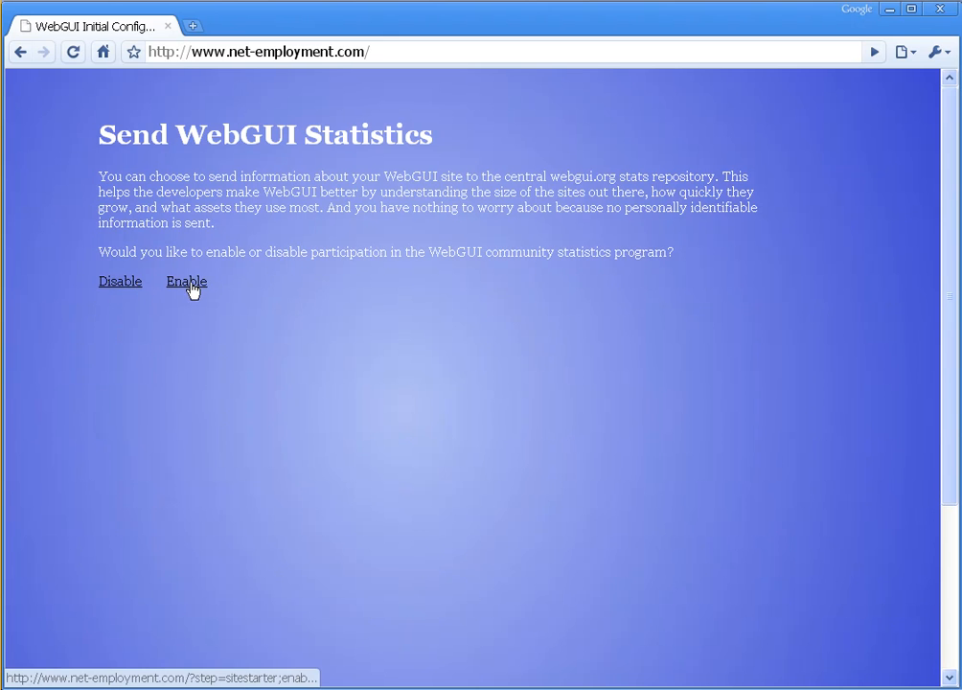
- Enable sending WebGUI site statistics to the community program
left_click(186, 280)
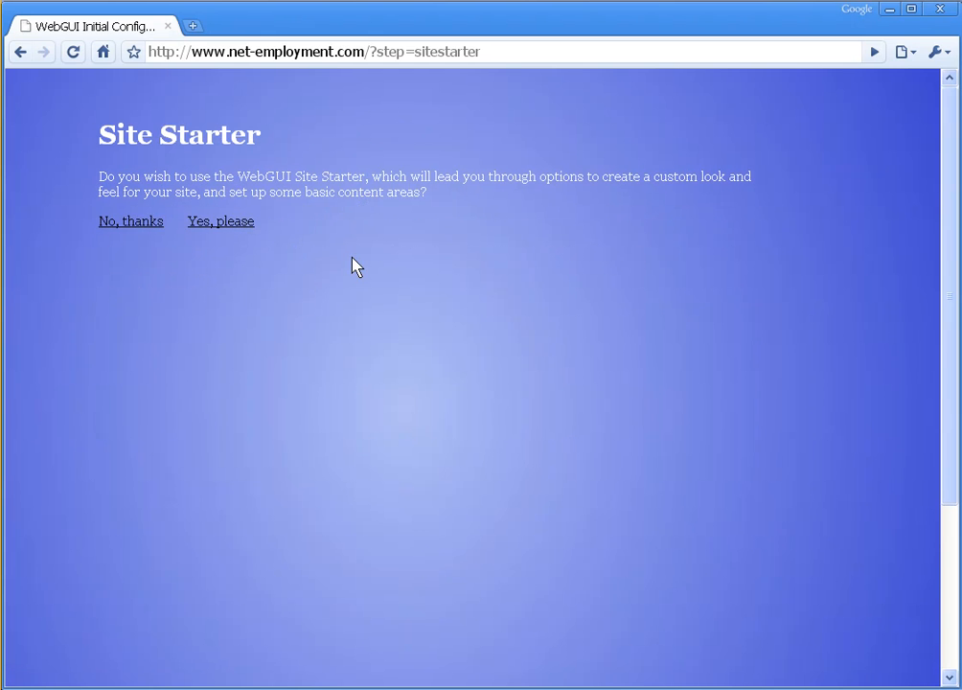
mouse_move(607, 172)
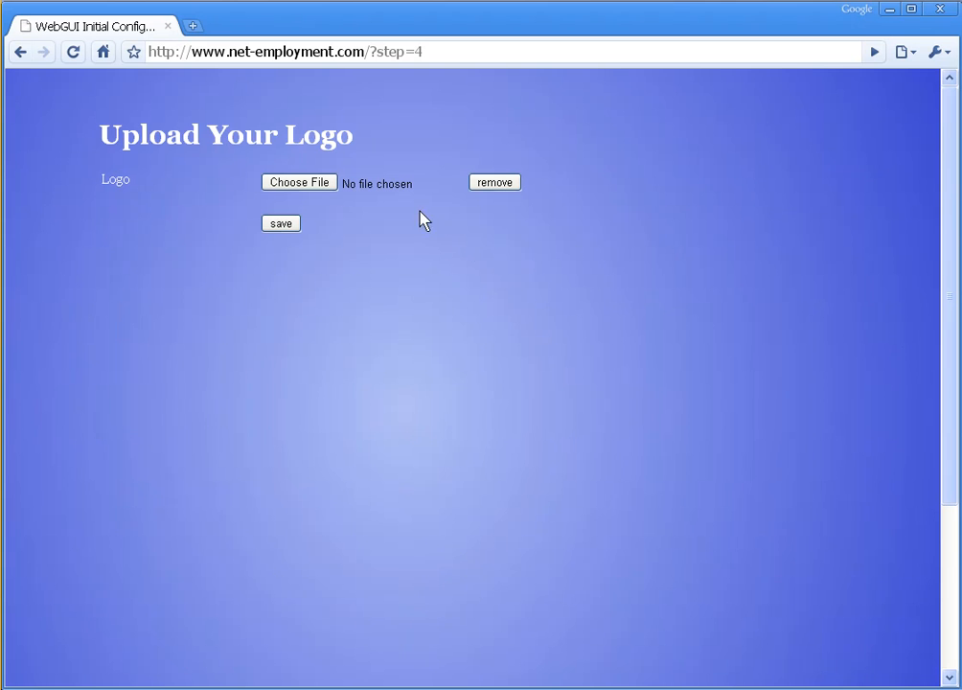
mouse_move(299, 182)
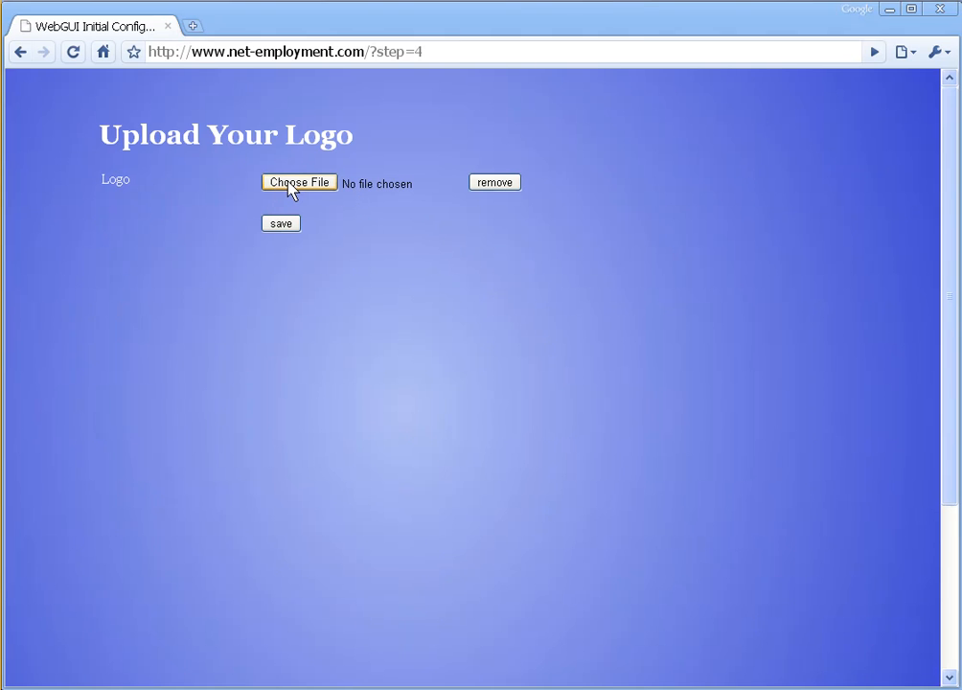
- Browse the Open dialog from Choose File through My Documents into the ABS logos folder
left_click(299, 182)
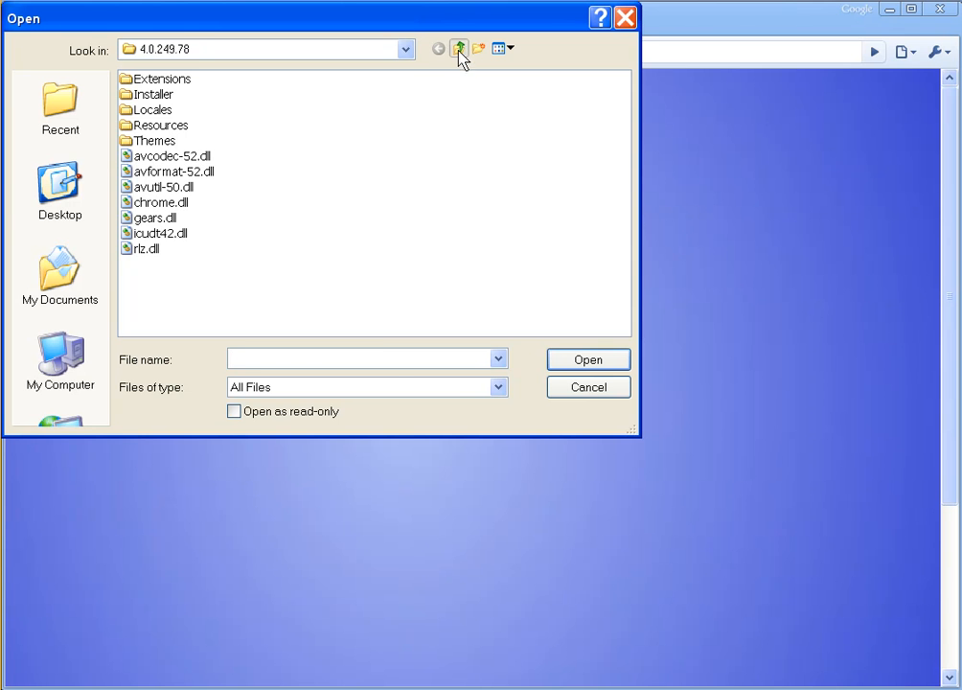
left_click(460, 50)
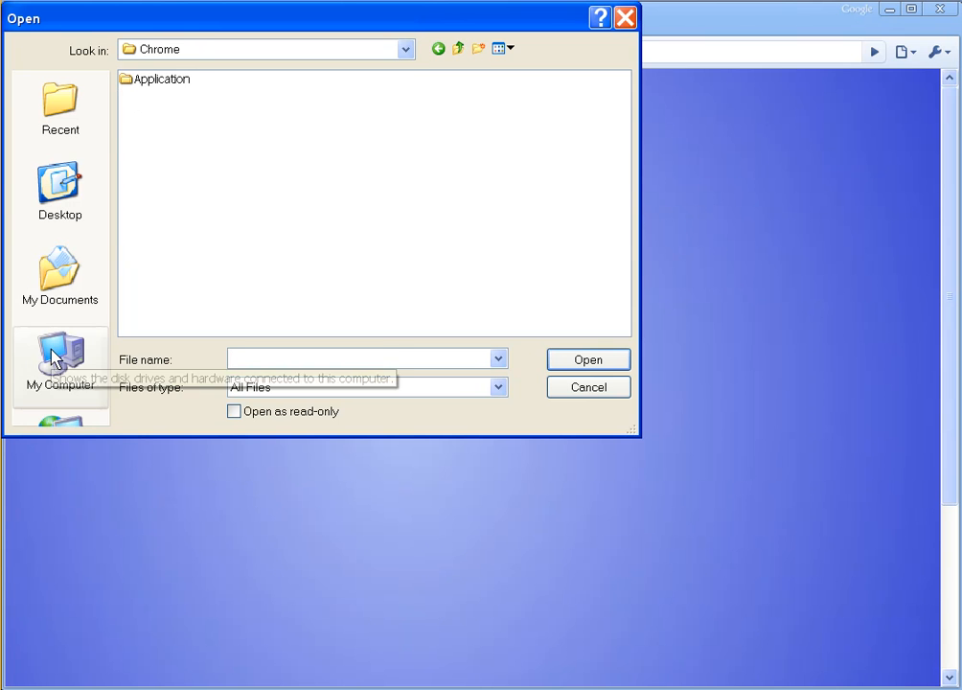
left_click(59, 278)
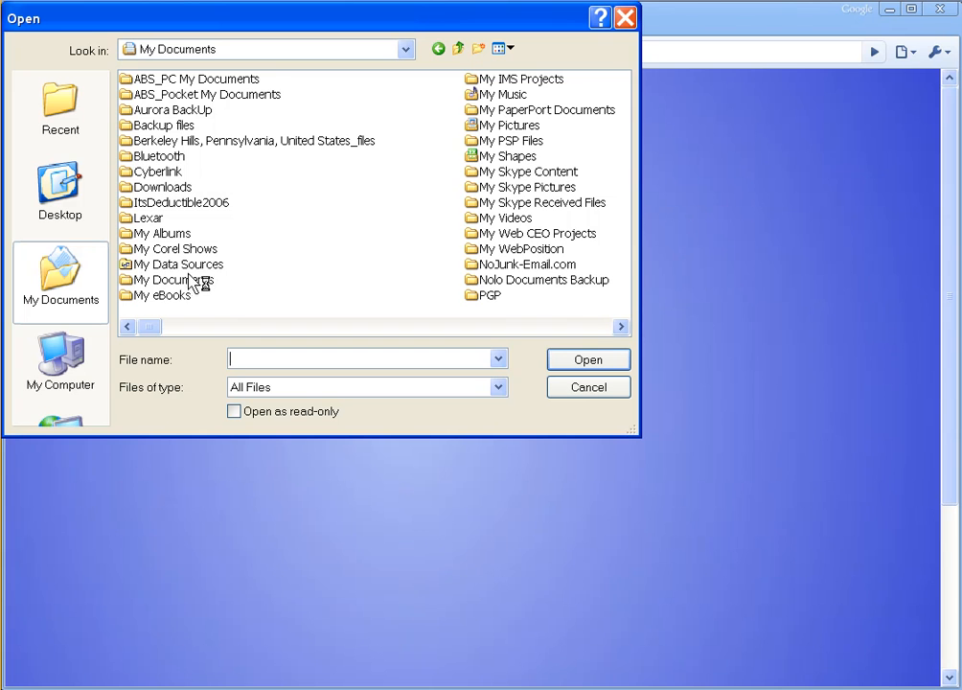
left_click(180, 264)
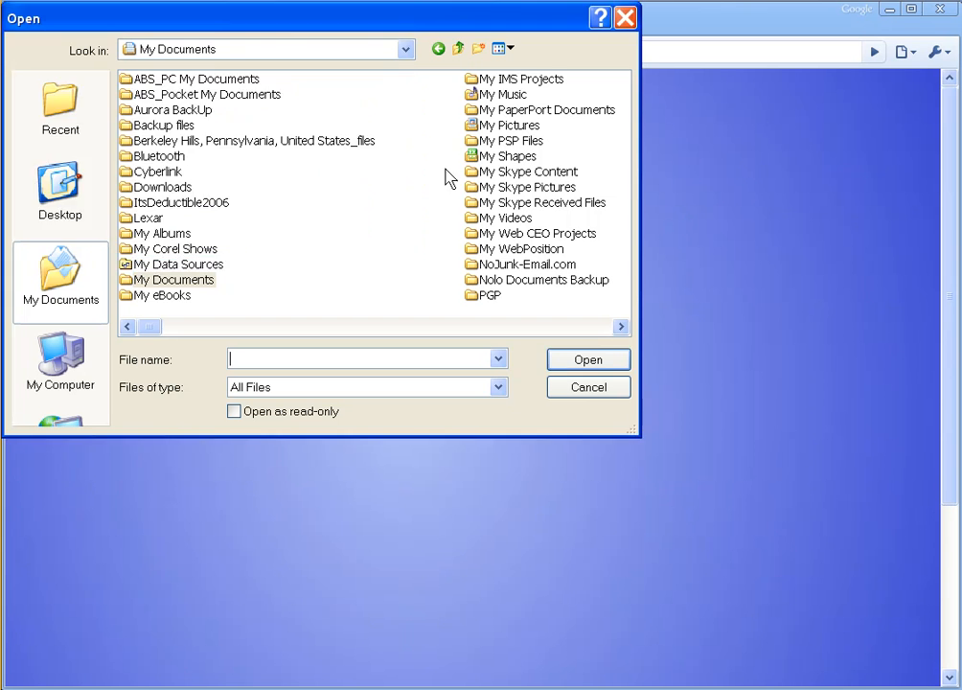
double_click(509, 125)
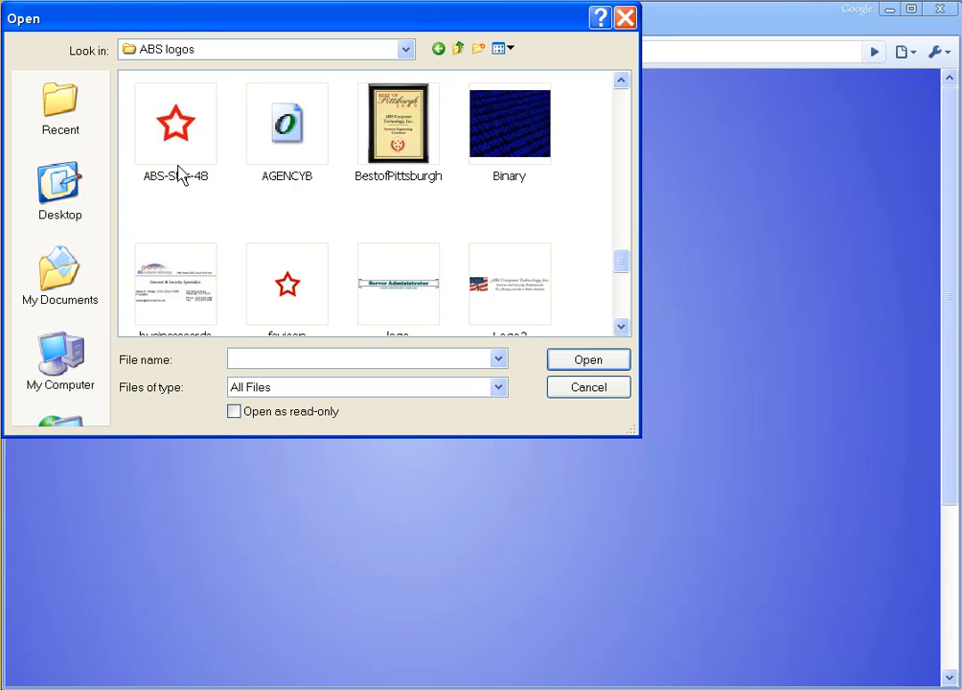
- Select the ABS_RGB_star image, confirm it and save it as the site logo
scroll("down", 3)
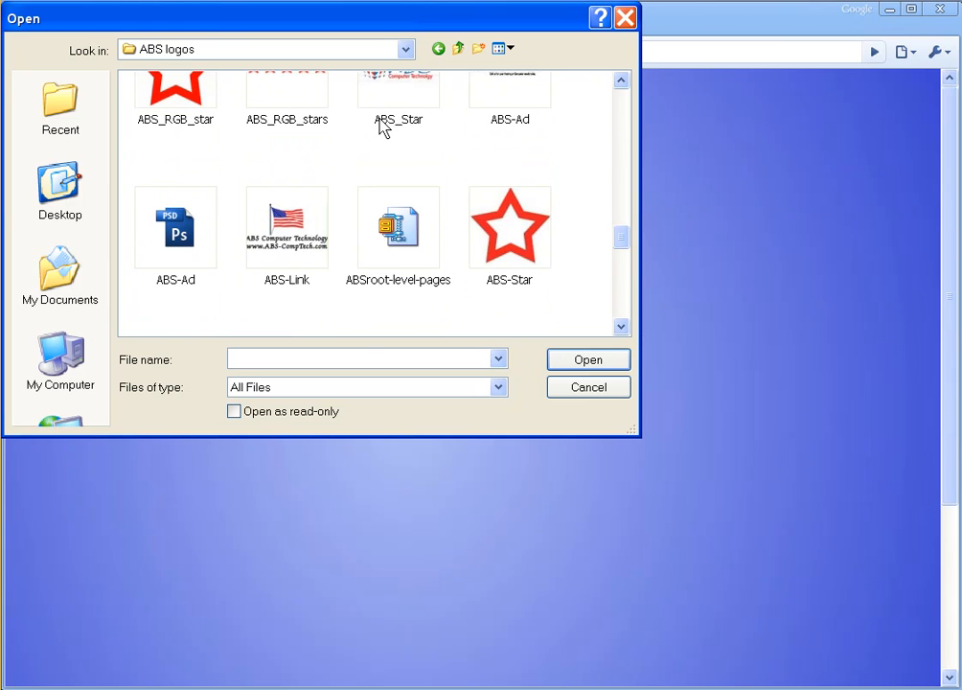
left_click(176, 105)
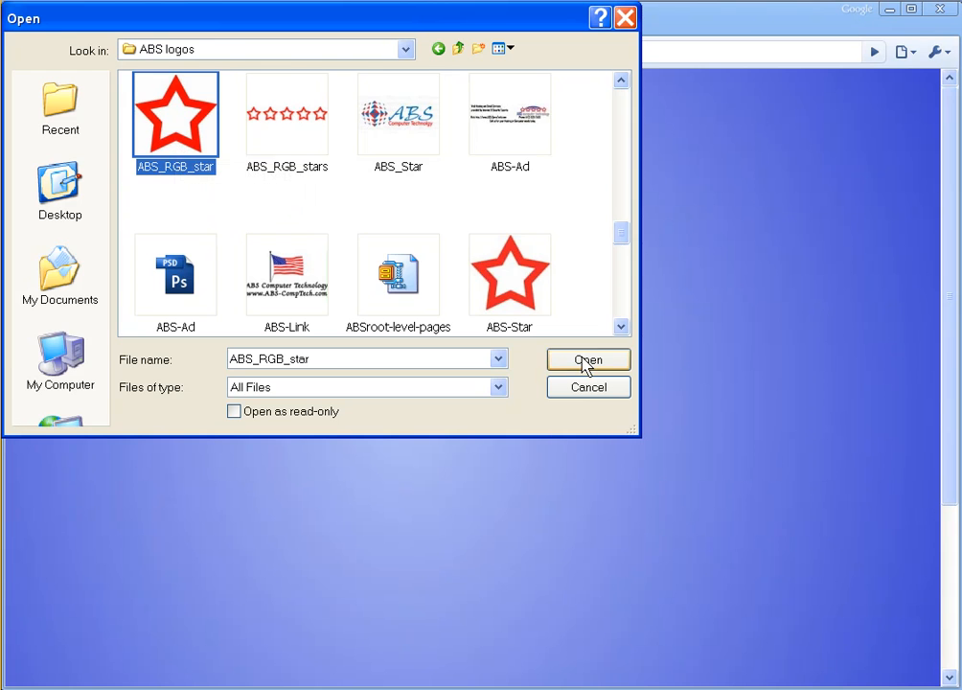
left_click(586, 358)
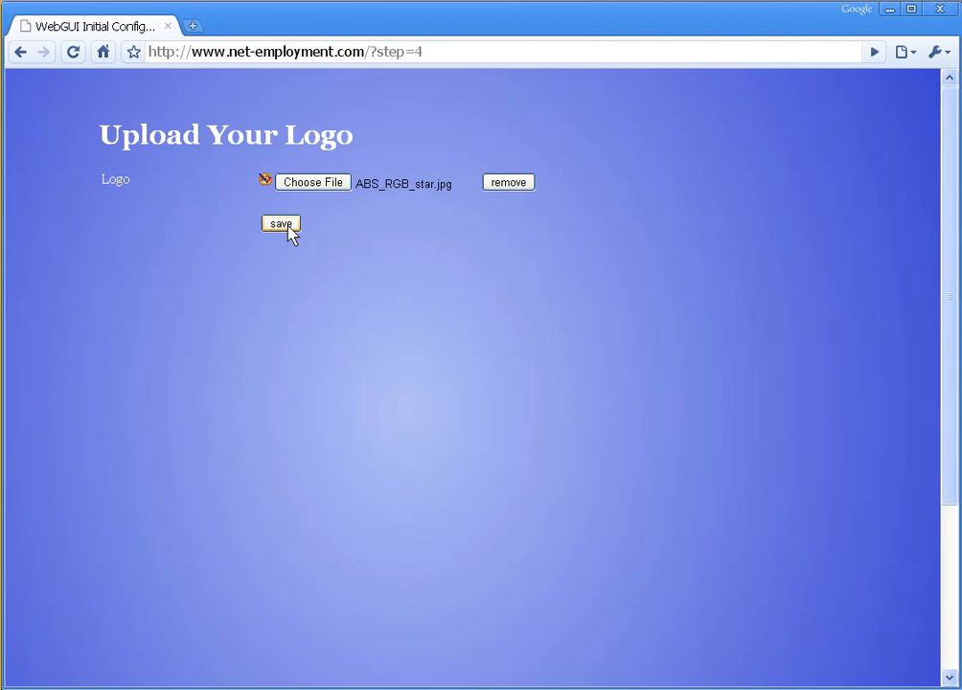
left_click(280, 222)
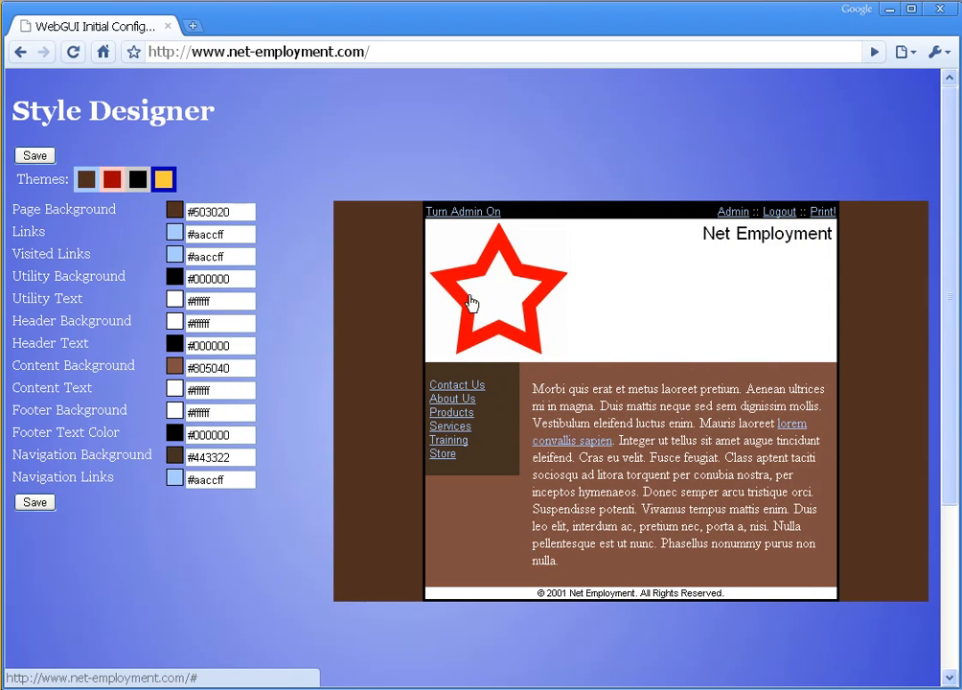
mouse_move(496, 329)
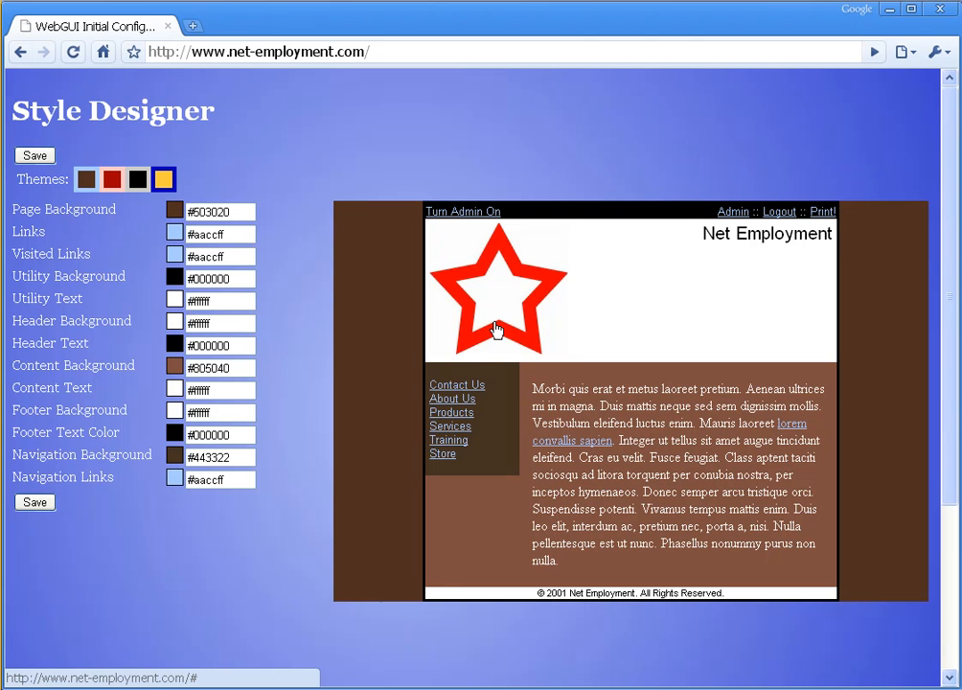
mouse_move(677, 358)
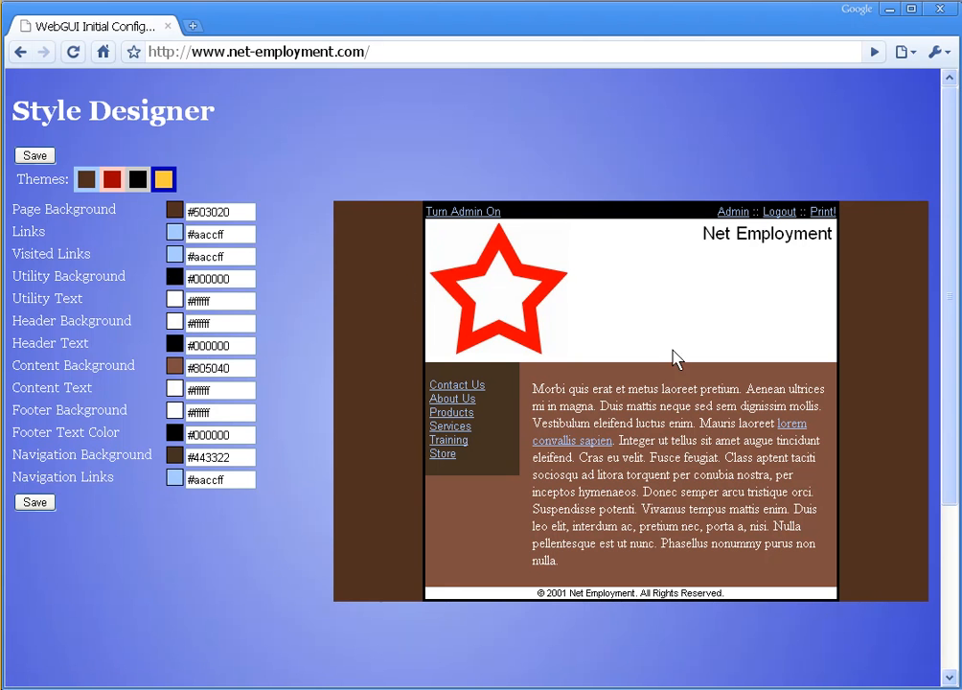
- Preview the red and black themes, apply the gold theme, then start adjusting a page colour
left_click(111, 181)
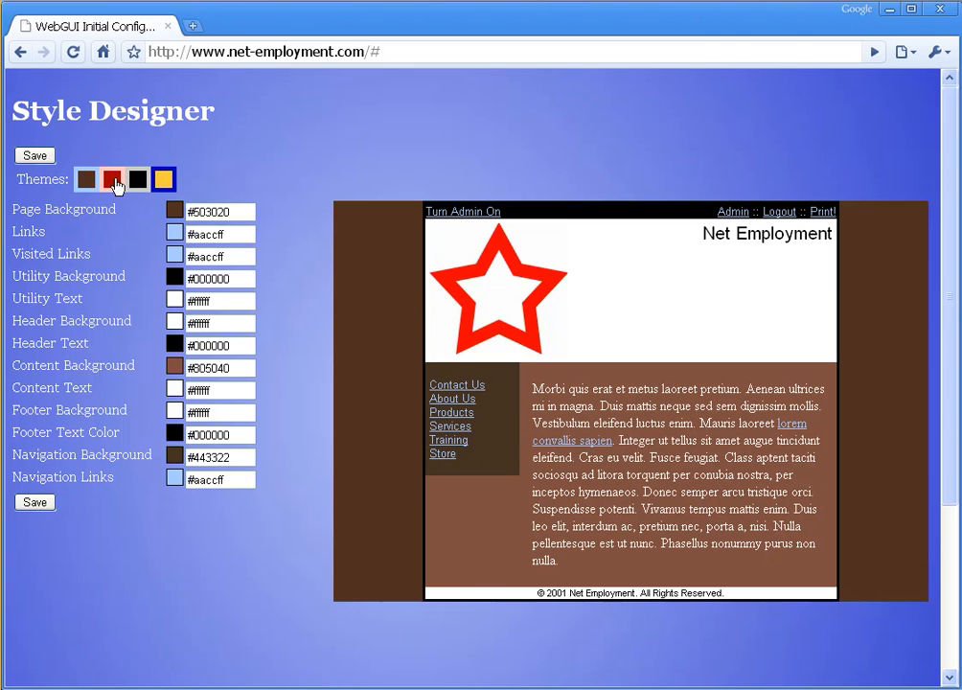
mouse_move(84, 182)
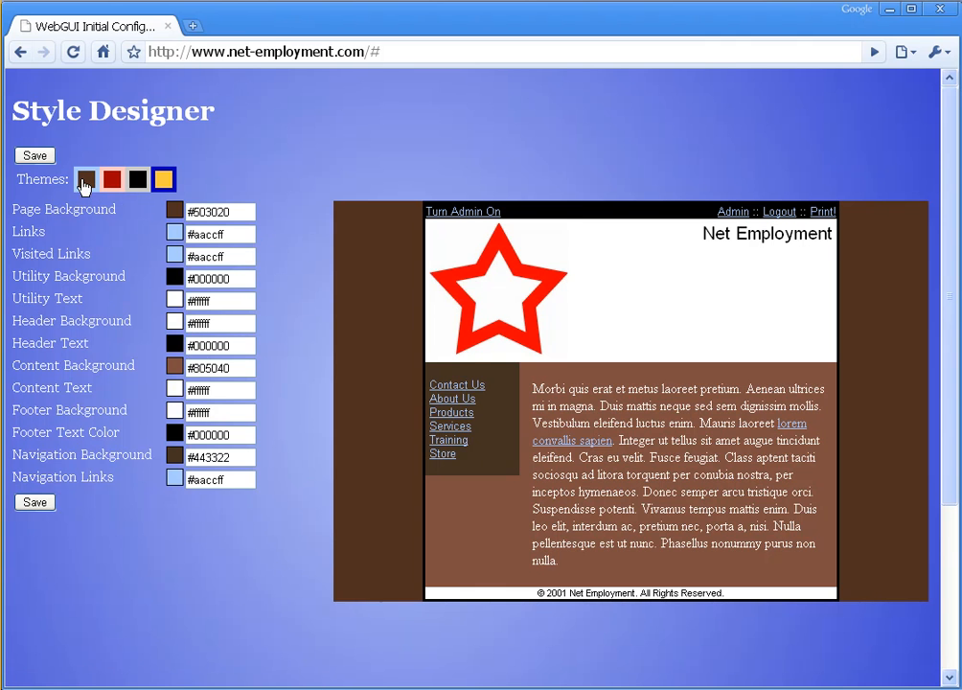
left_click(111, 180)
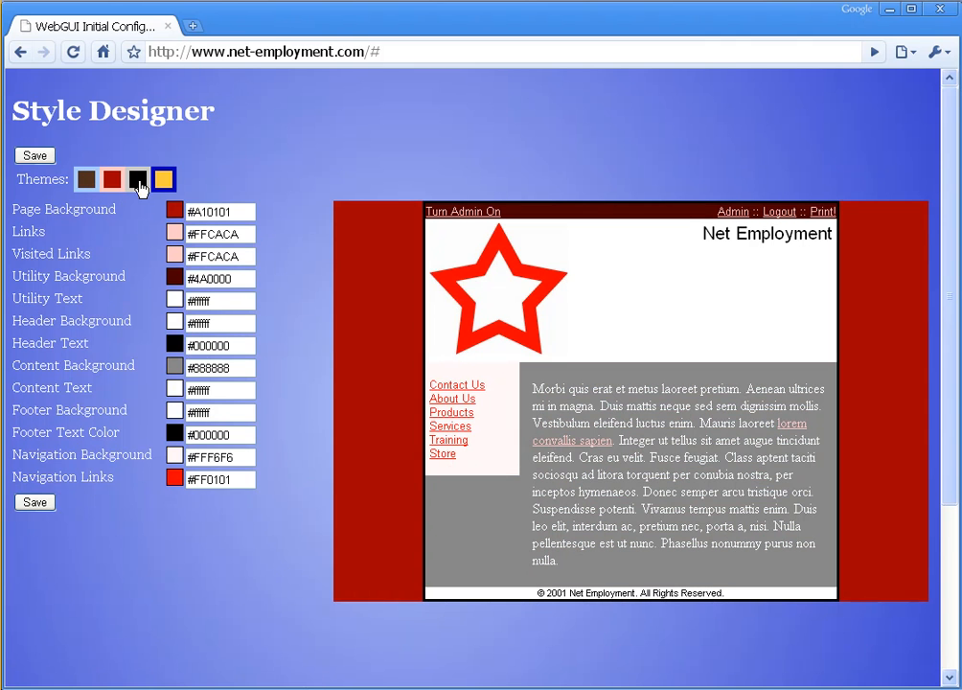
left_click(165, 180)
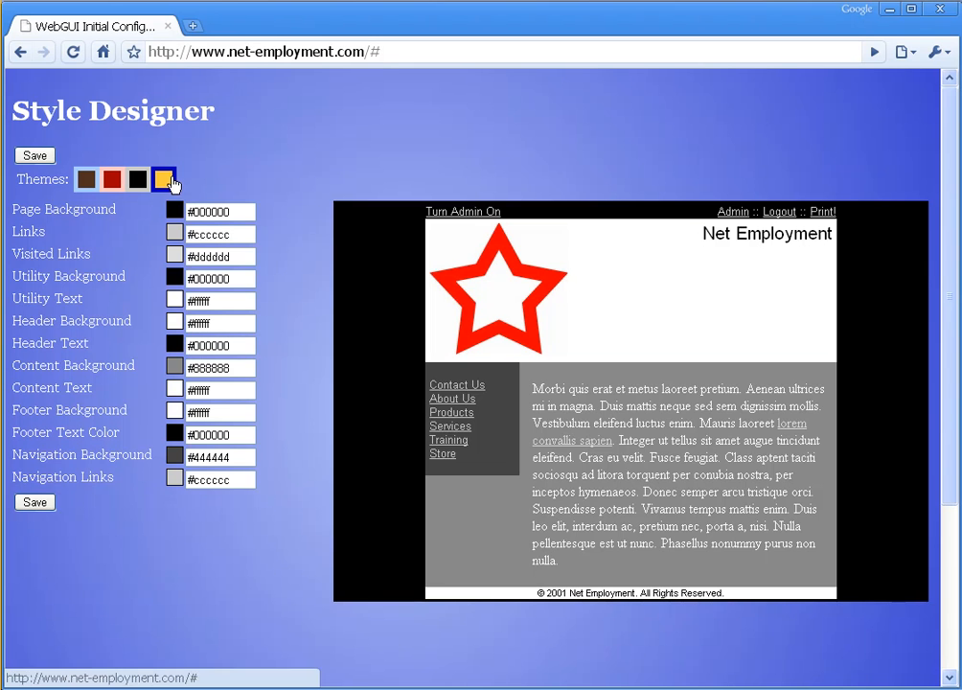
left_click(163, 180)
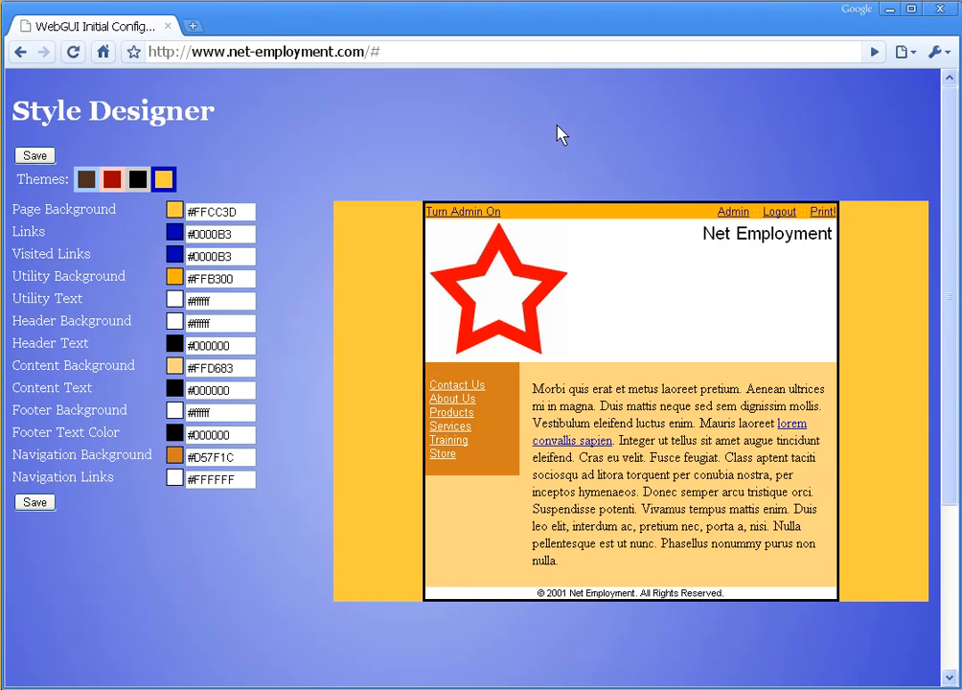
mouse_move(598, 352)
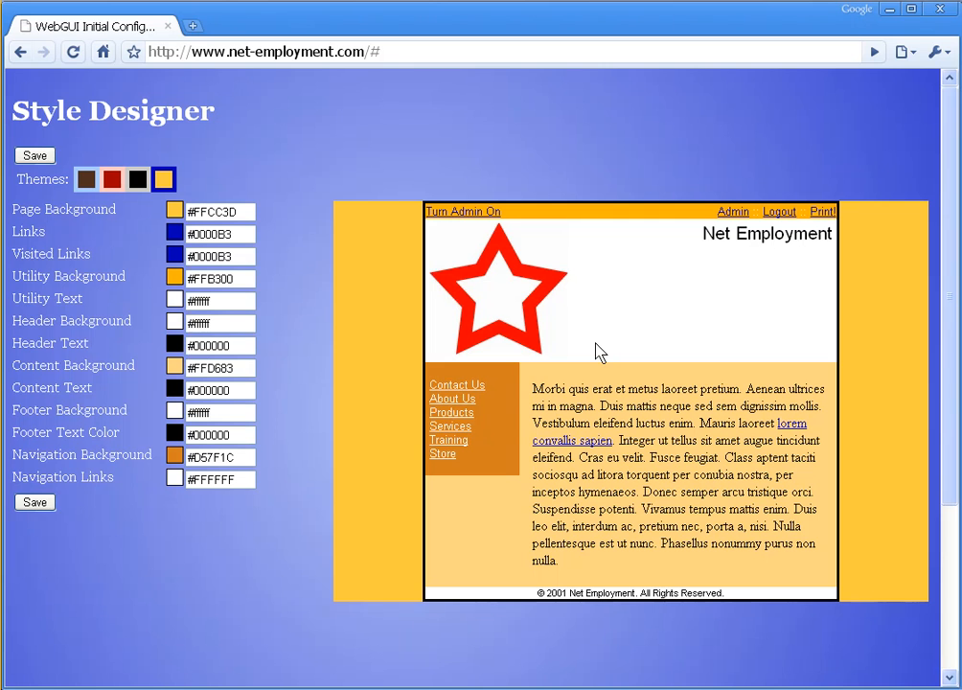
mouse_move(303, 306)
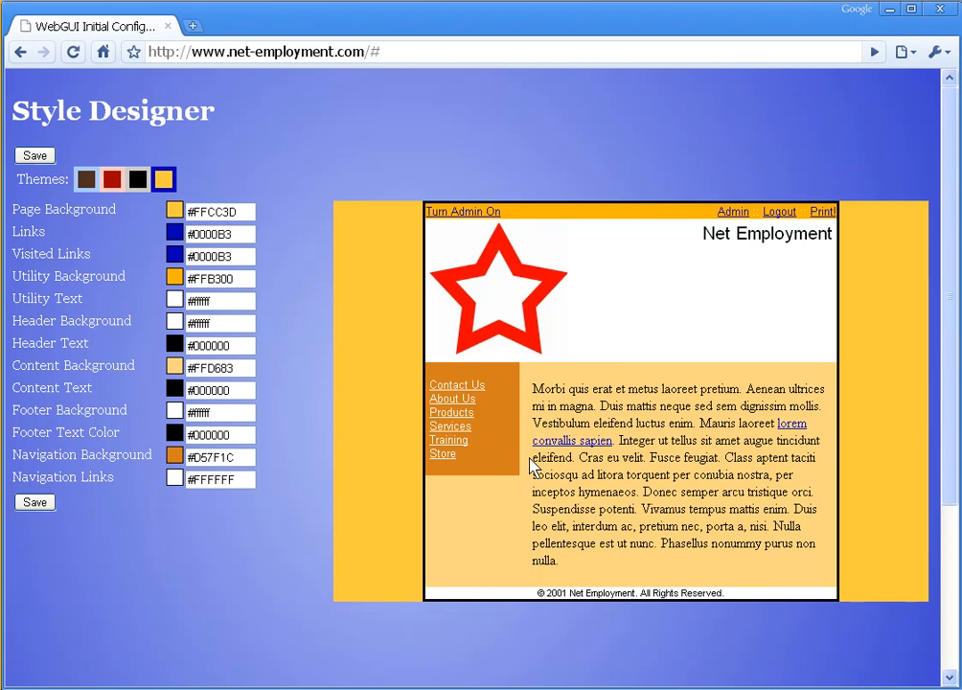
mouse_move(740, 474)
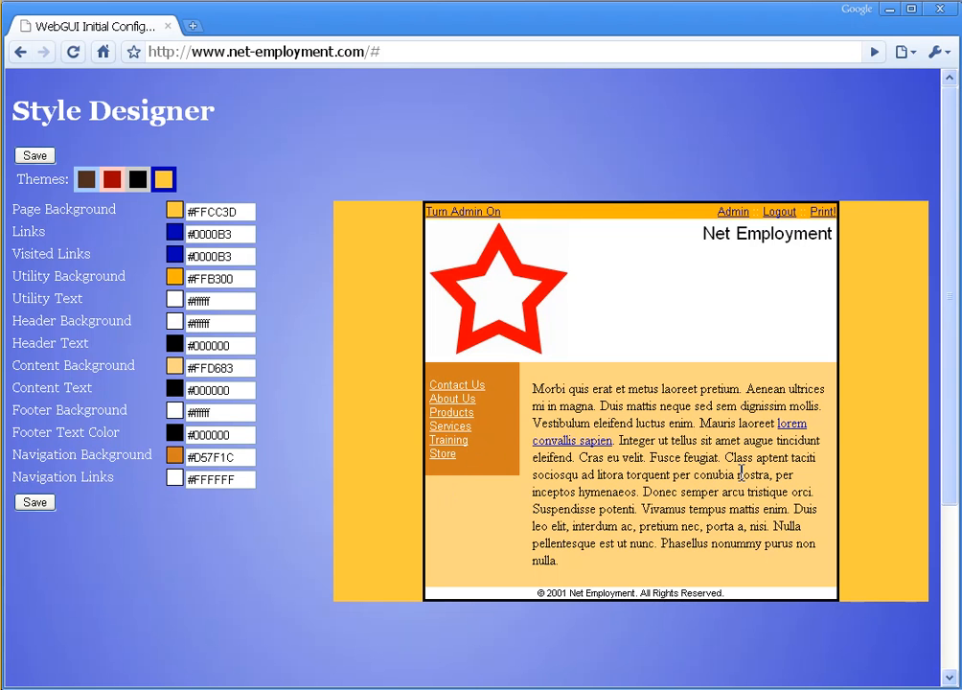
mouse_move(853, 554)
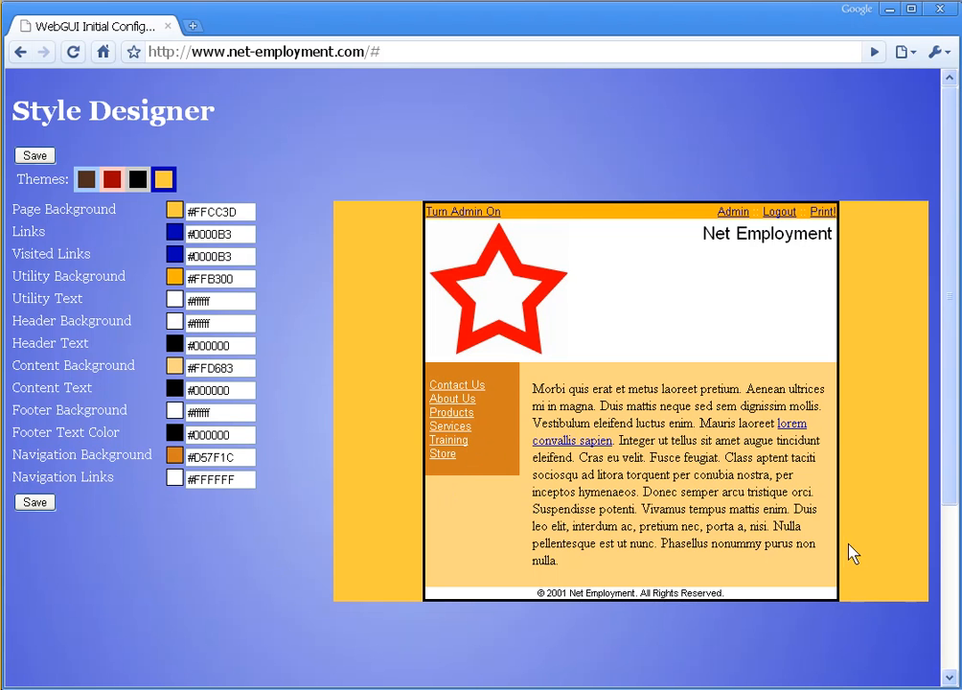
mouse_move(92, 297)
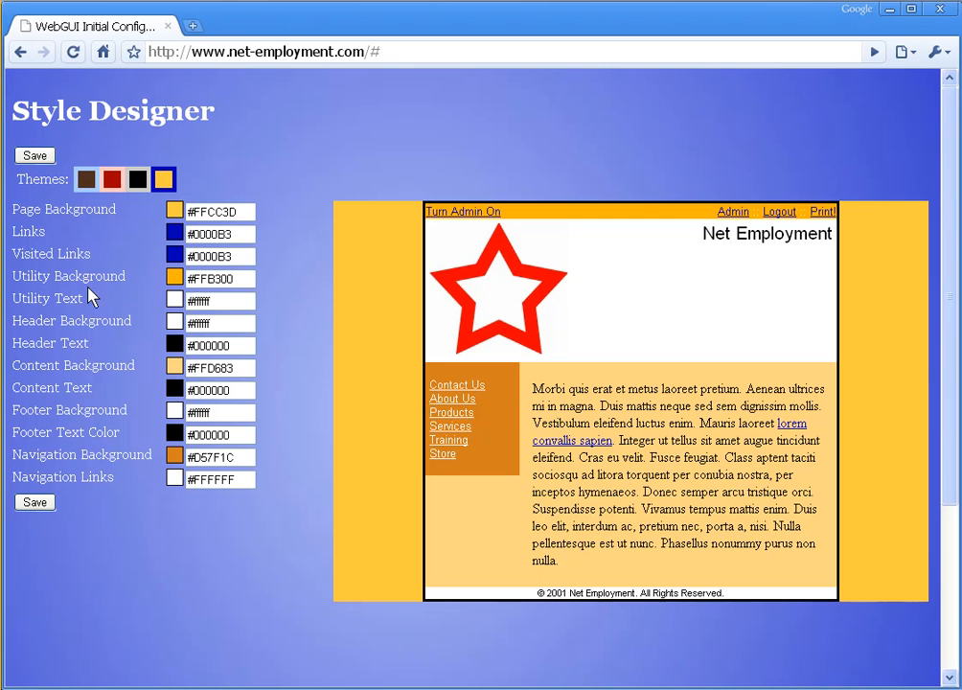
mouse_move(169, 232)
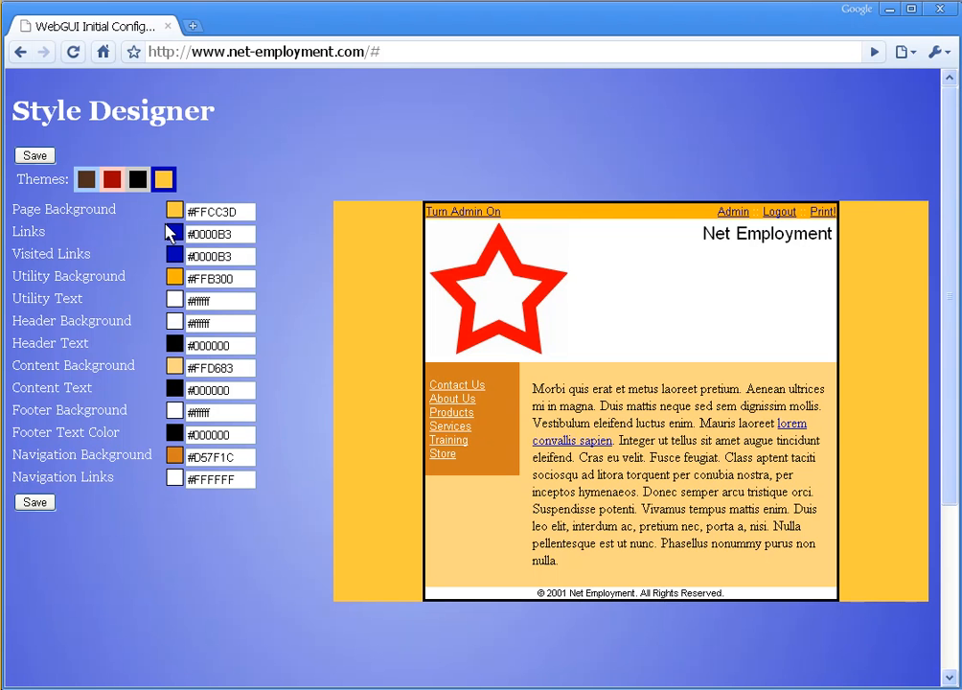
mouse_move(49, 387)
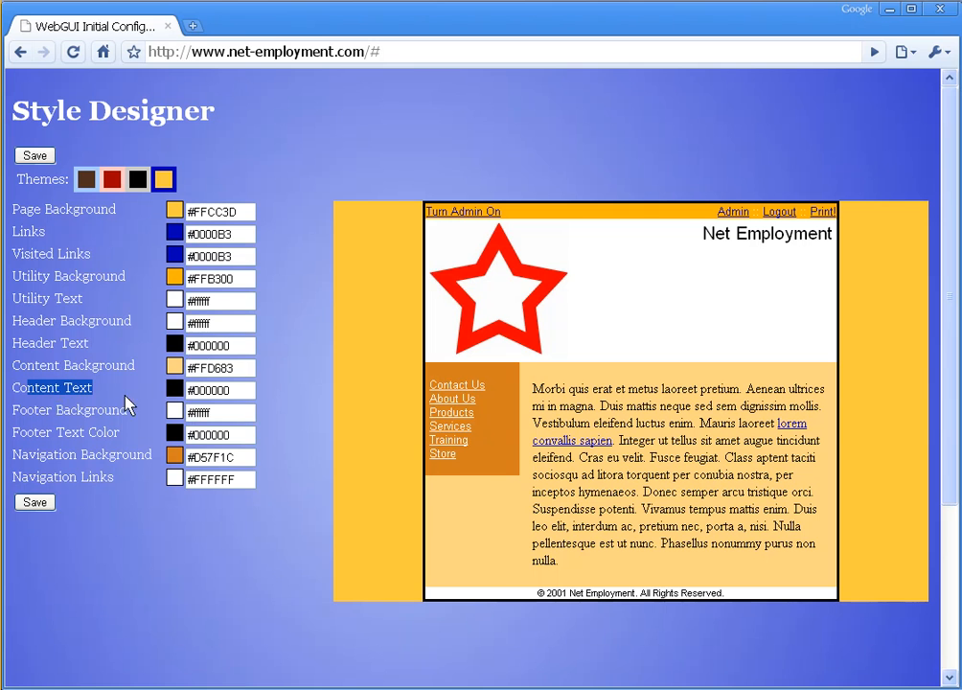
left_click(173, 387)
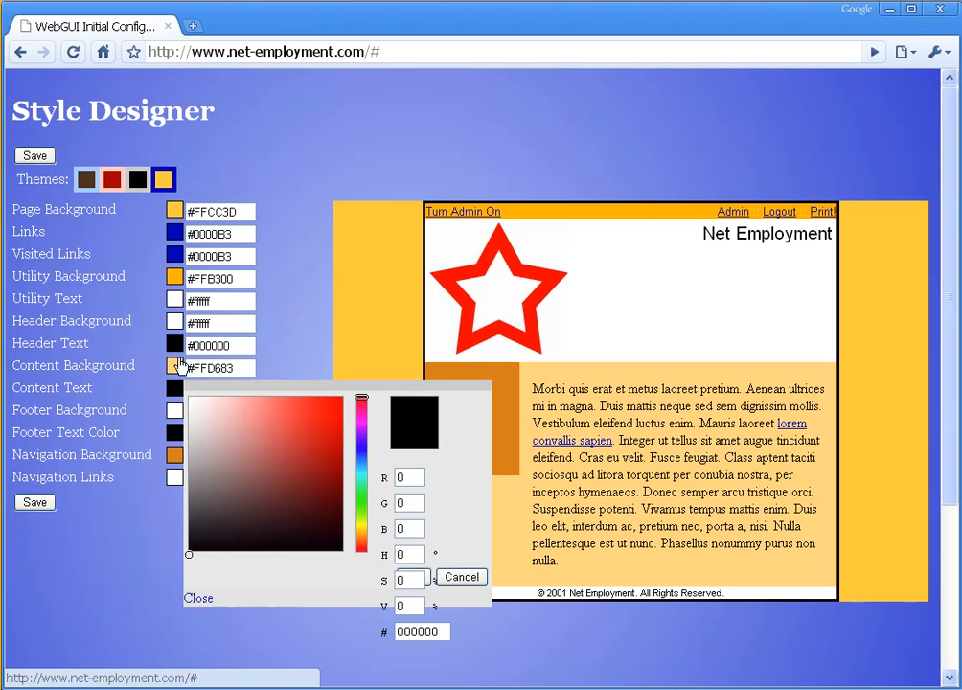
left_click(276, 414)
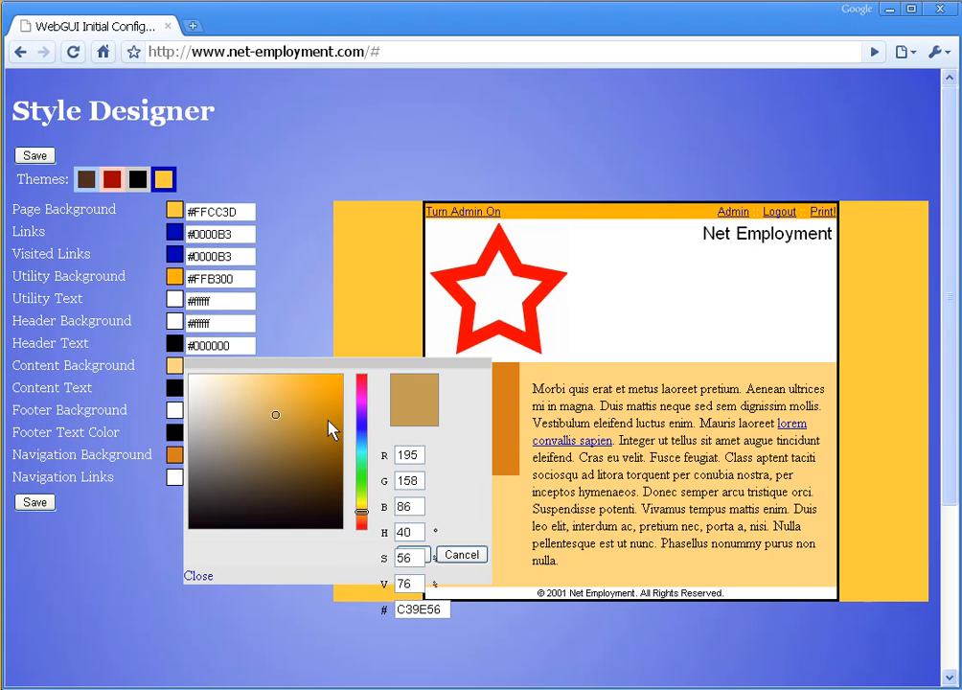
mouse_move(483, 505)
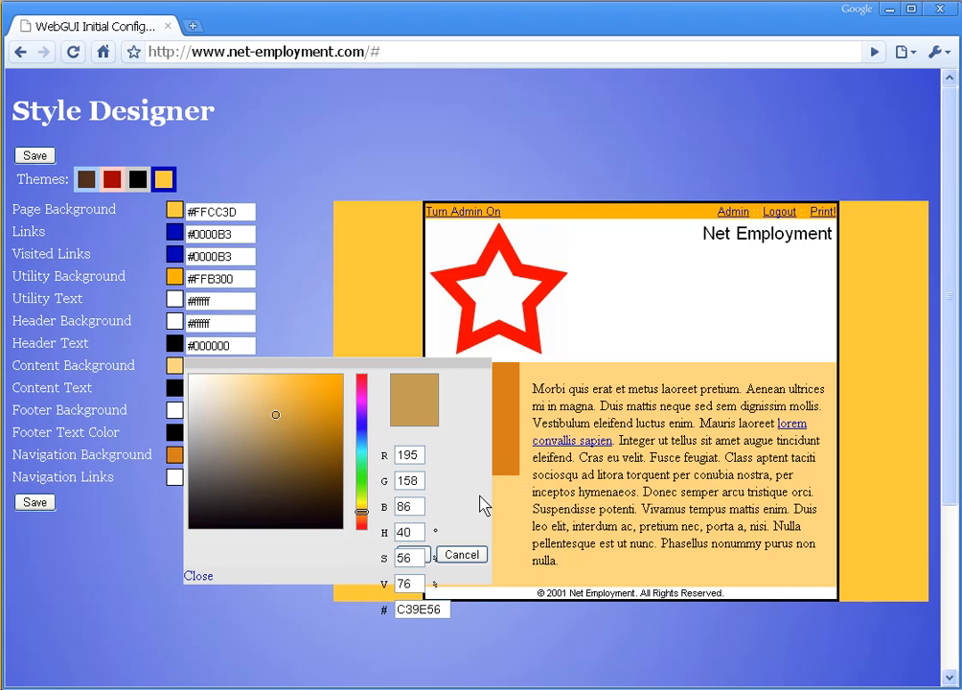
mouse_move(463, 458)
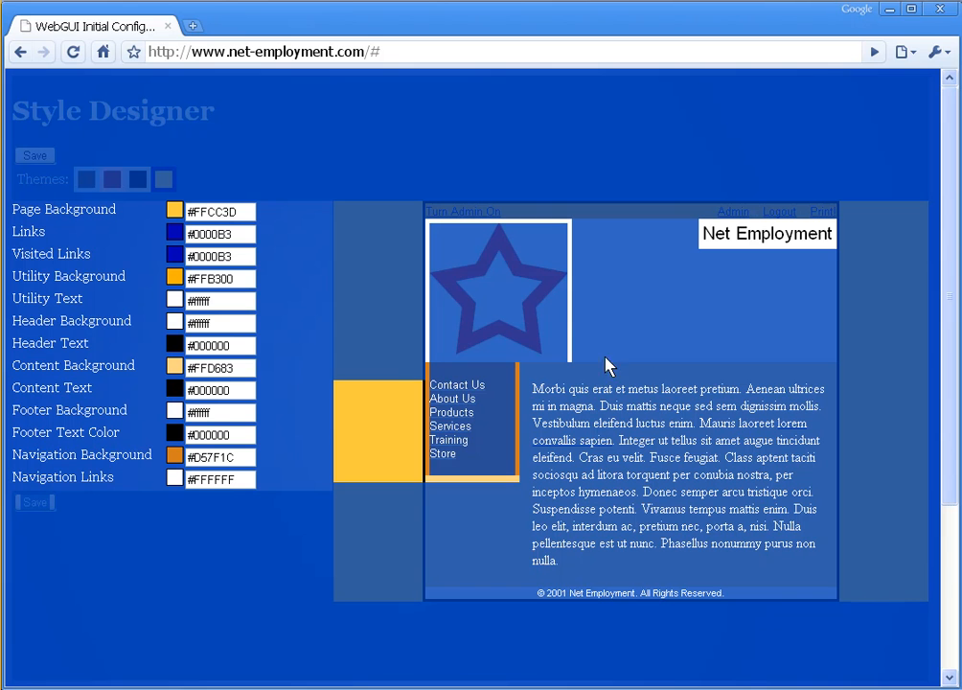
mouse_move(144, 272)
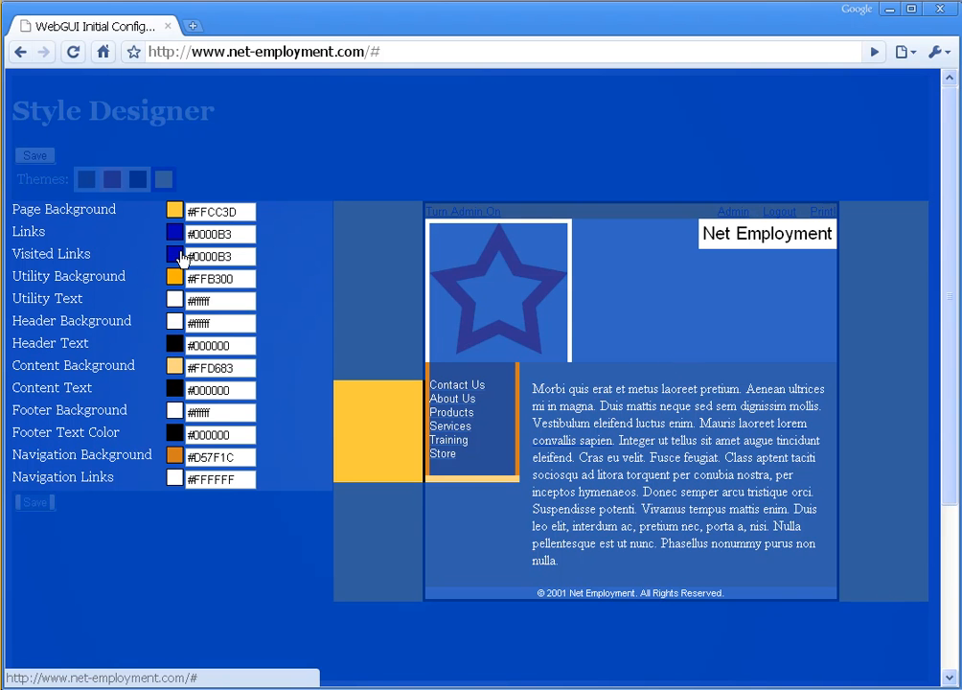
mouse_move(170, 385)
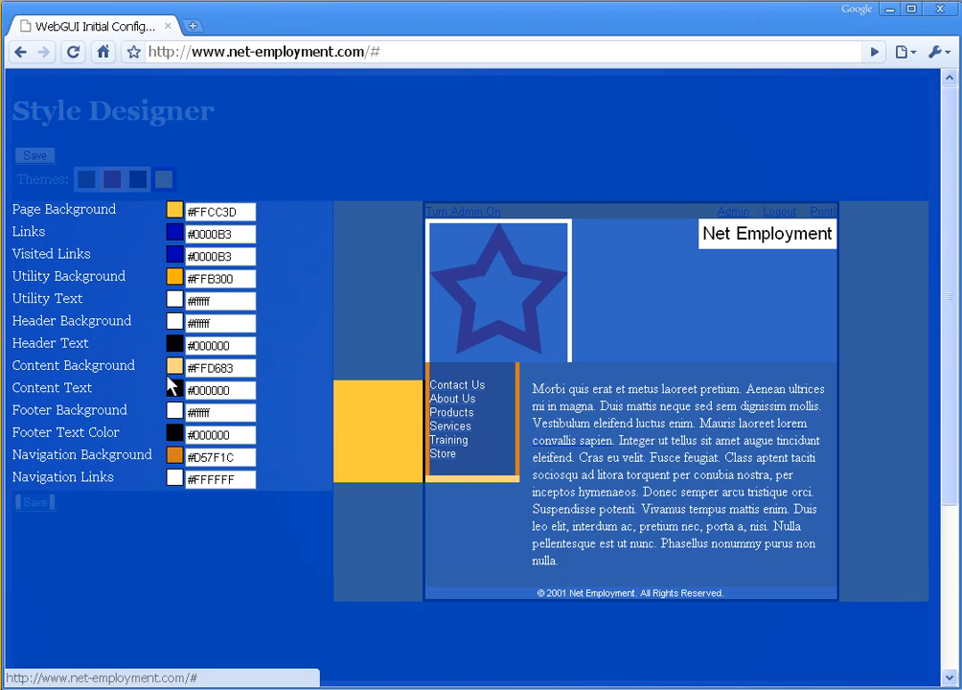
left_click(174, 368)
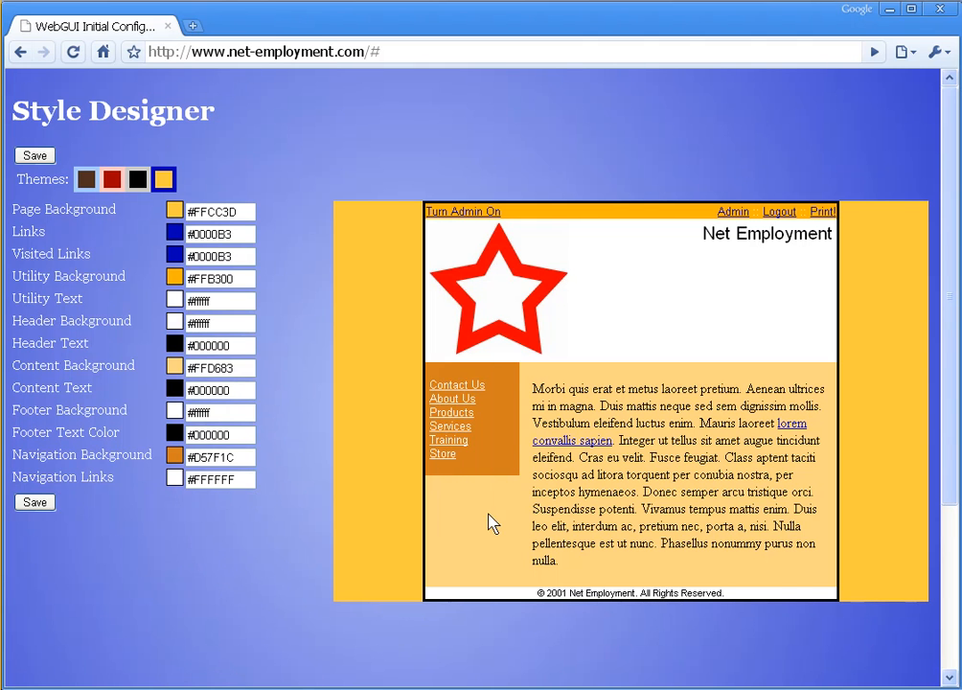
mouse_move(35, 502)
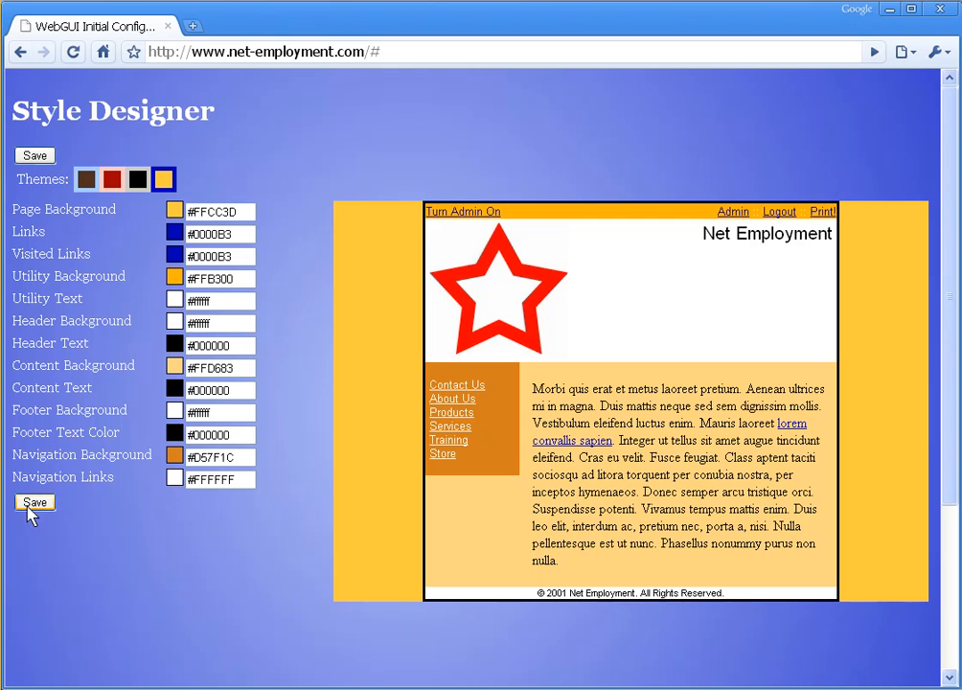
- Save the gold site style and set the Contact Us page to Yes
left_click(35, 502)
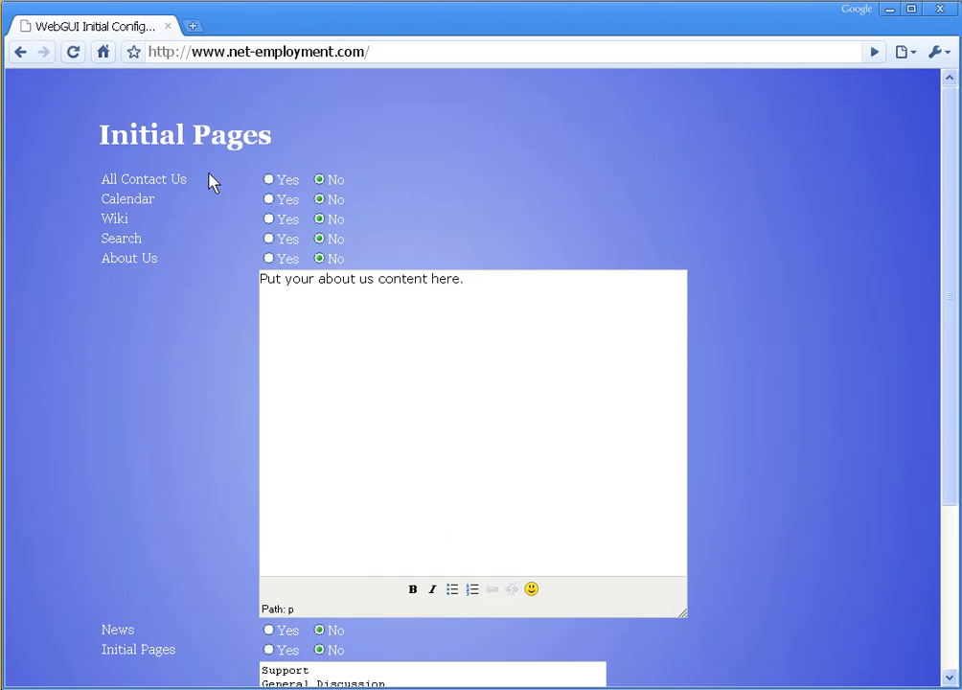
mouse_move(284, 180)
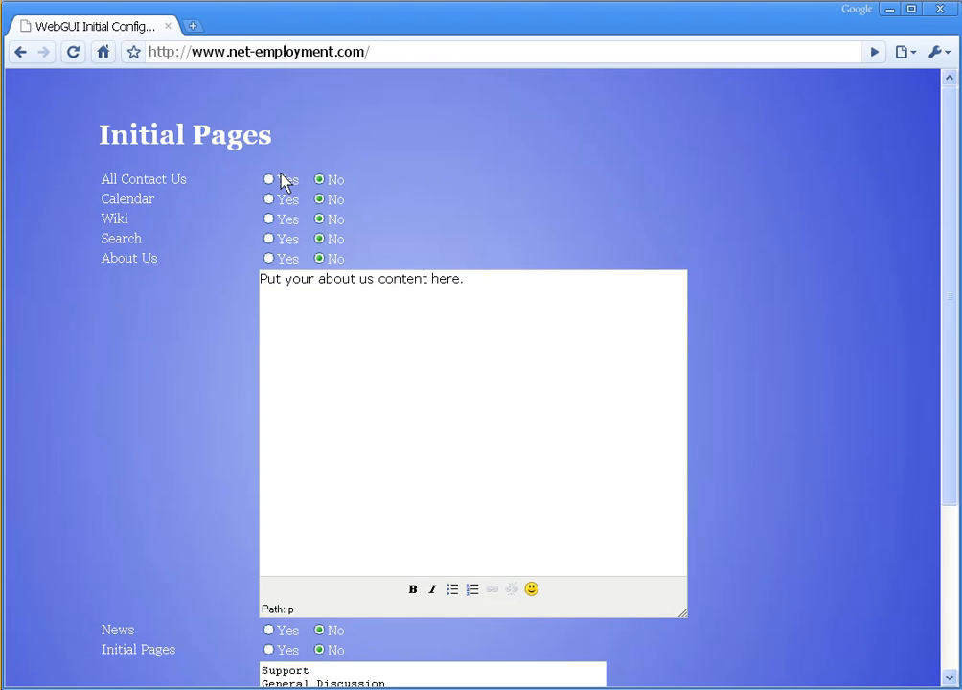
left_click(268, 180)
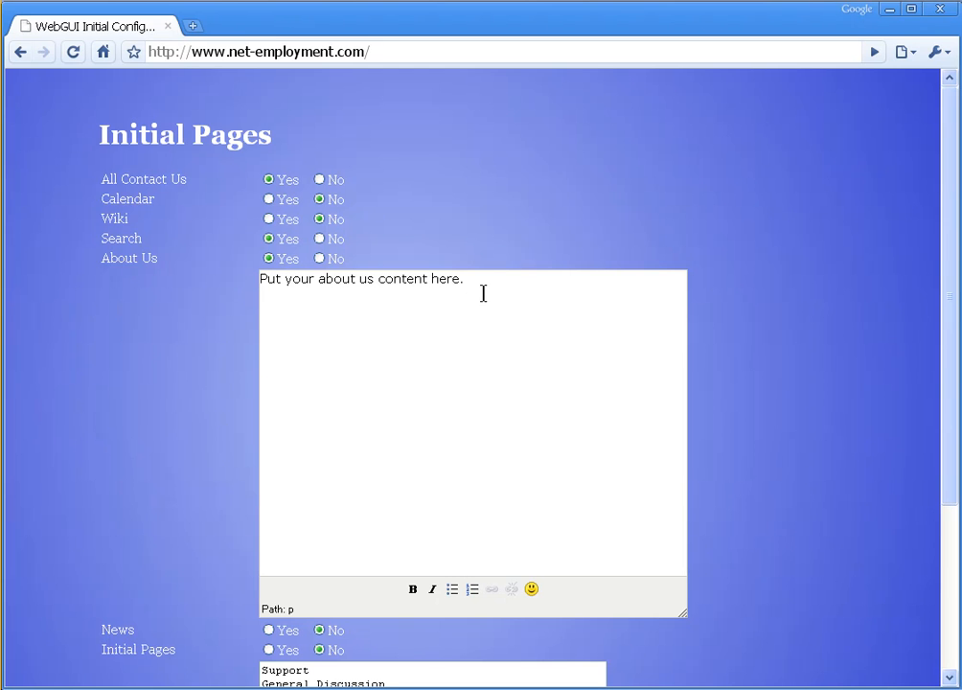
scroll("down", 3)
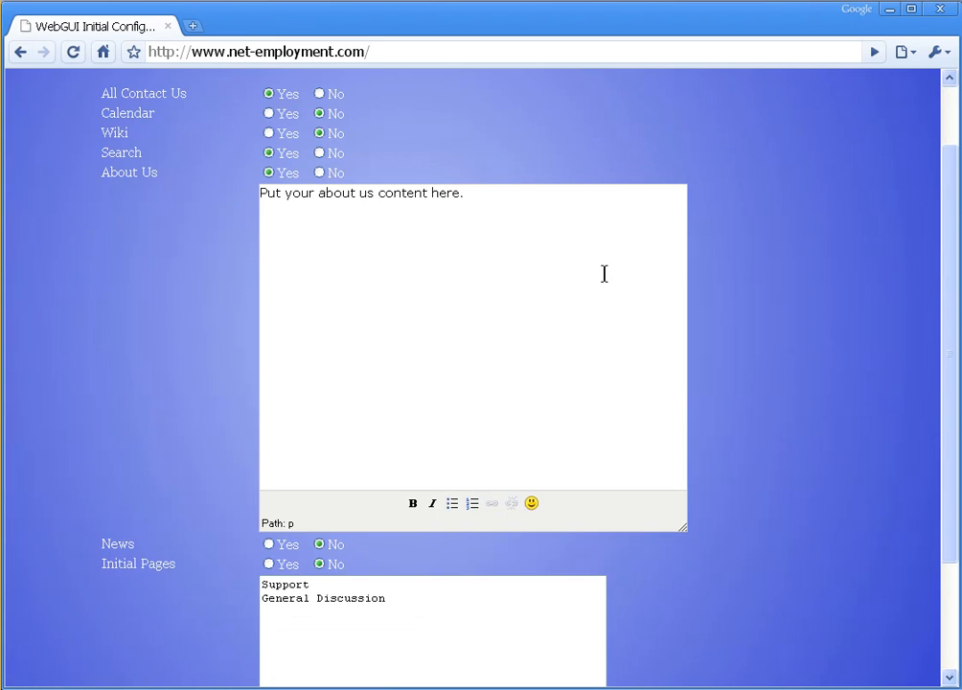
mouse_move(550, 289)
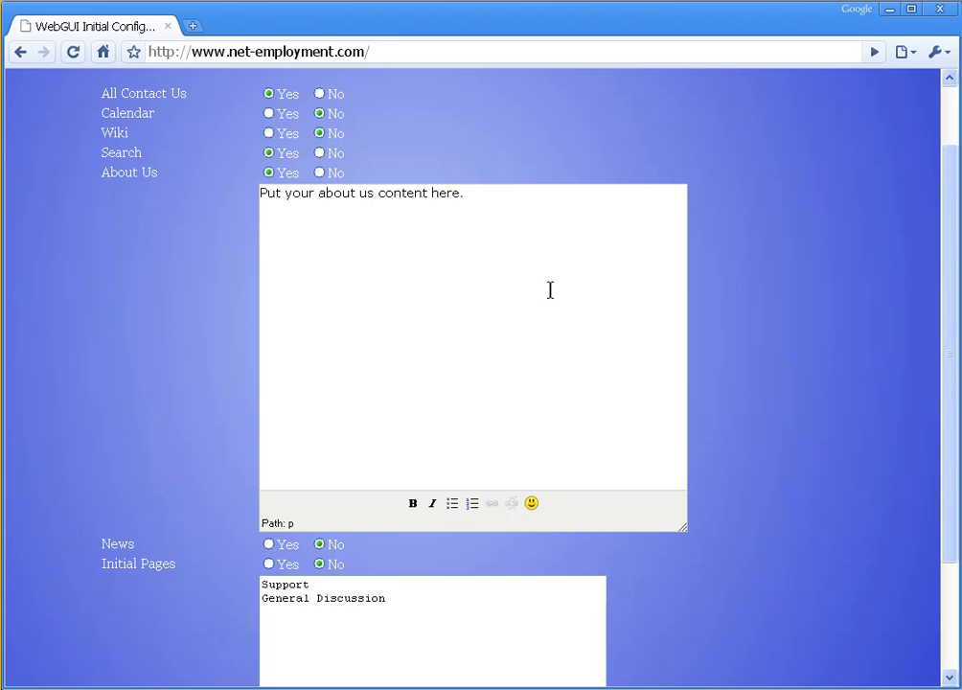
- Enable the starter forums and submit the Initial Pages form
scroll("down", 3)
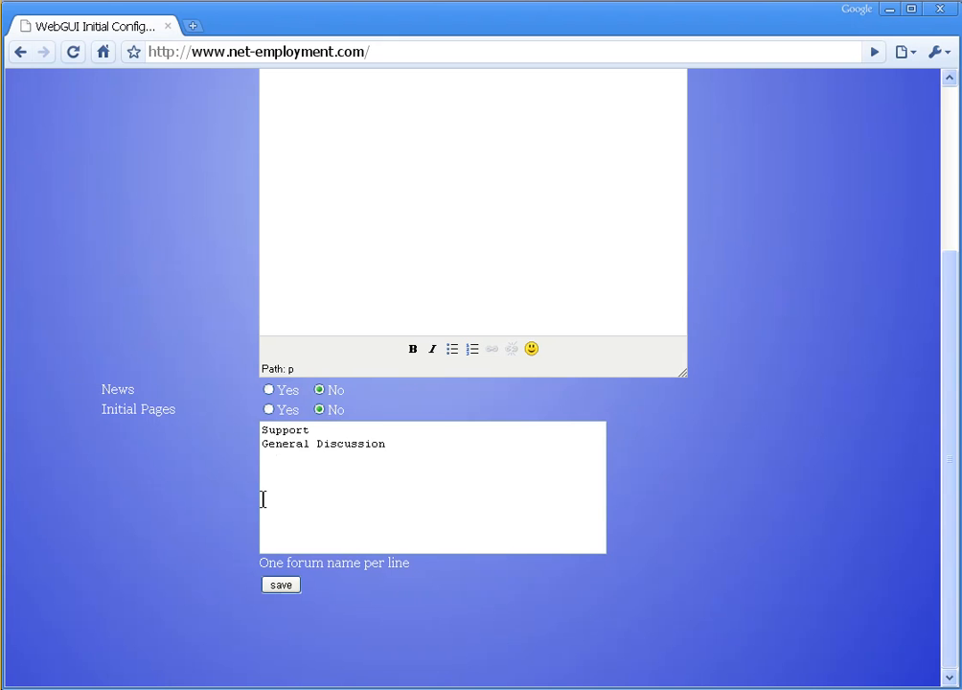
mouse_move(418, 450)
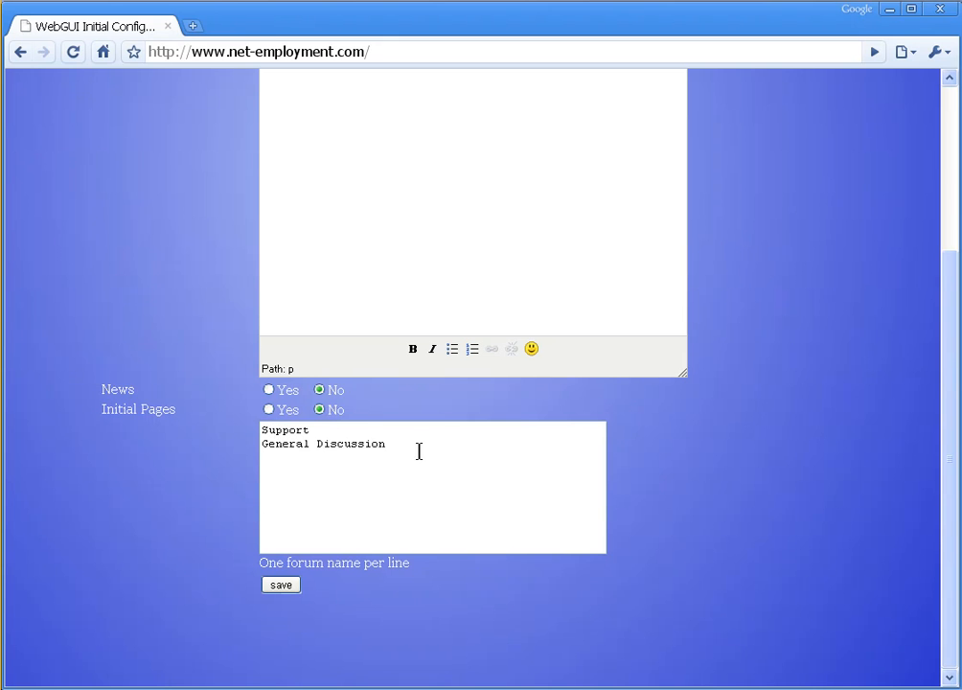
left_click(268, 410)
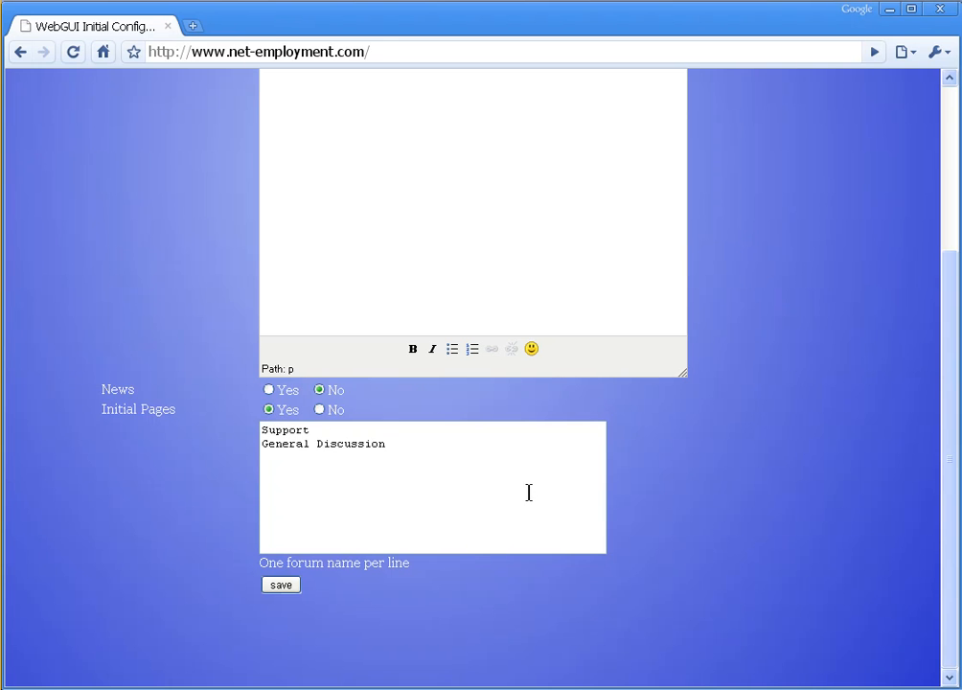
left_click(280, 584)
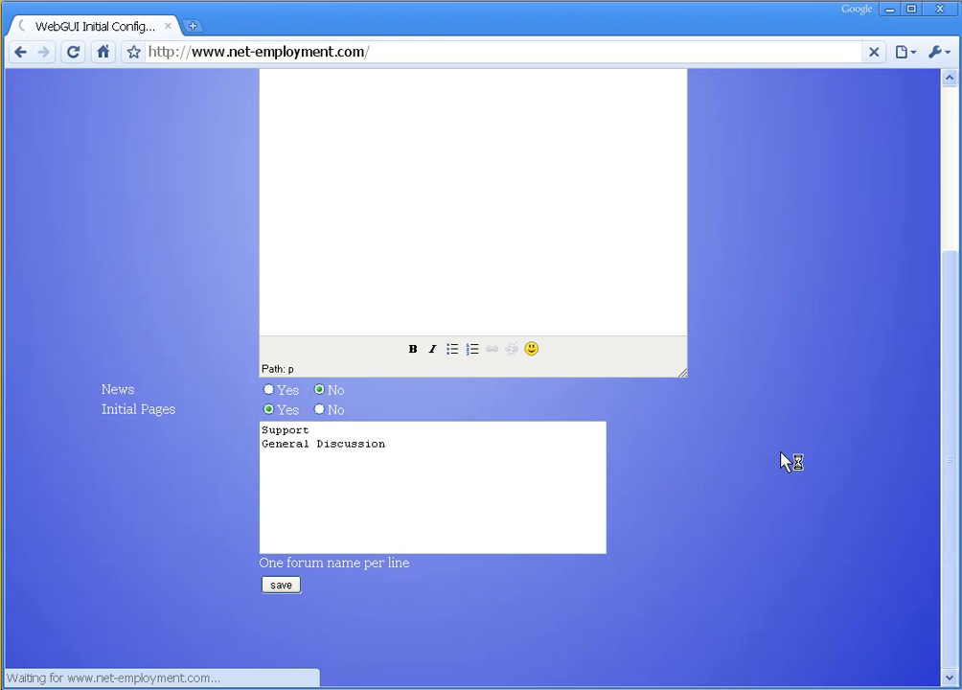
- Submit the Initial Pages form to complete the WebGUI setup for Net Employment
left_click(280, 584)
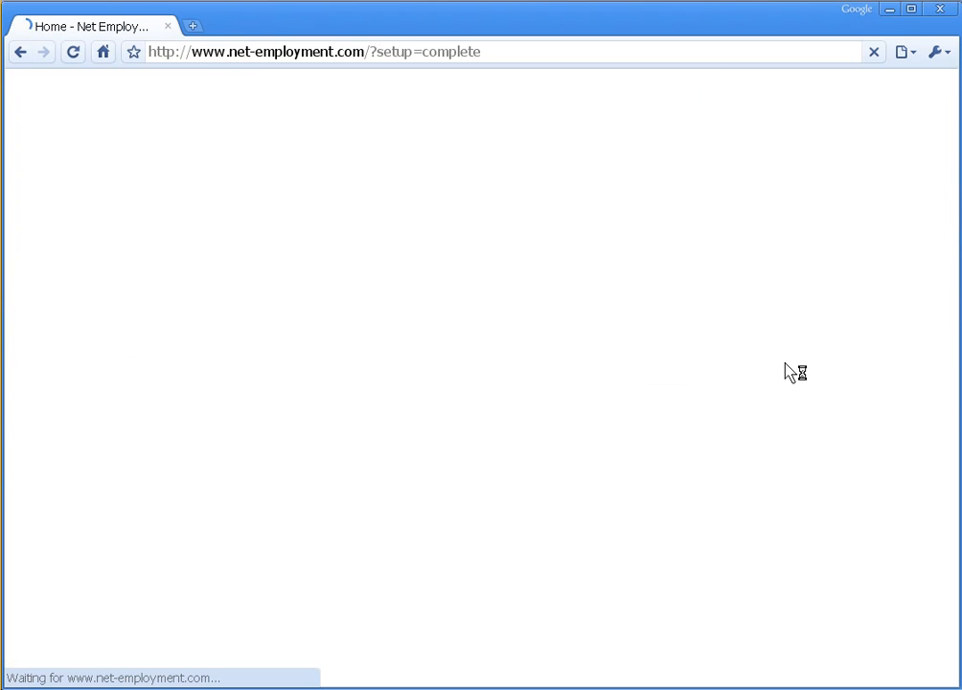
mouse_move(743, 316)
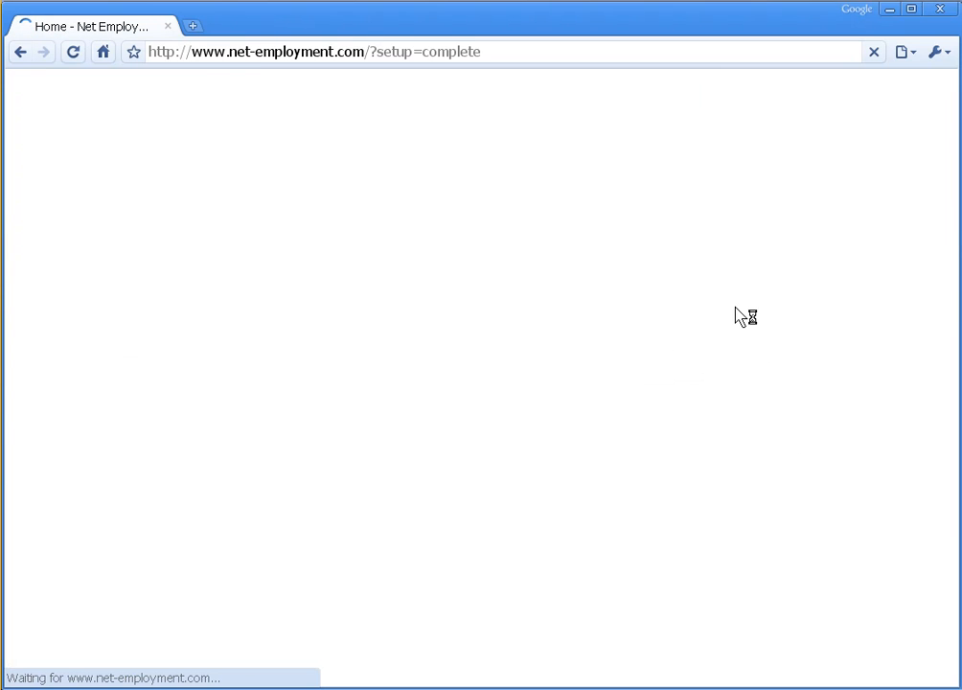
mouse_move(629, 264)
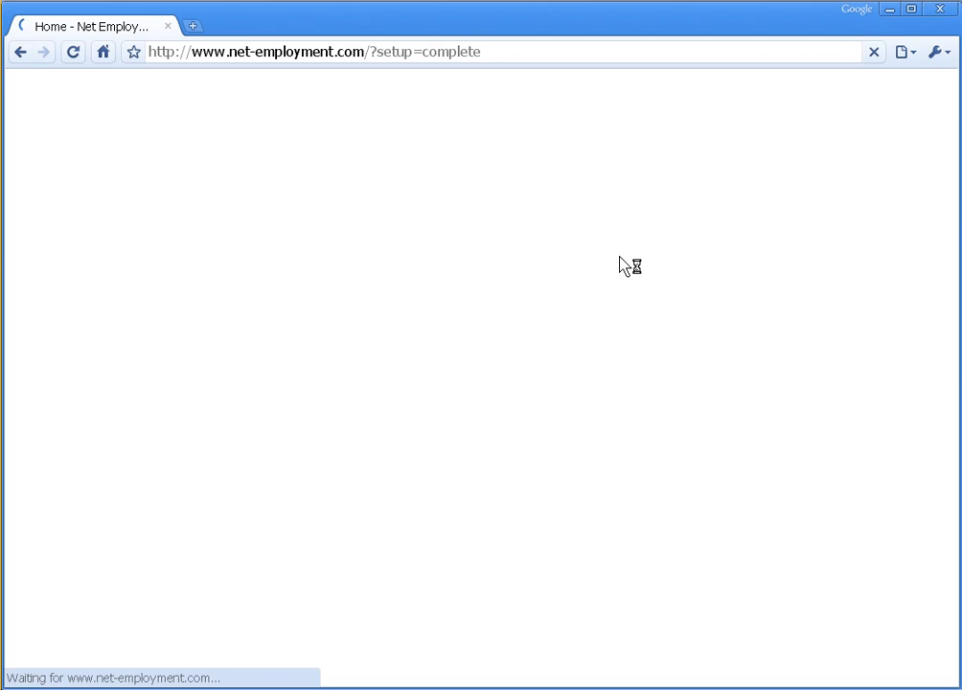